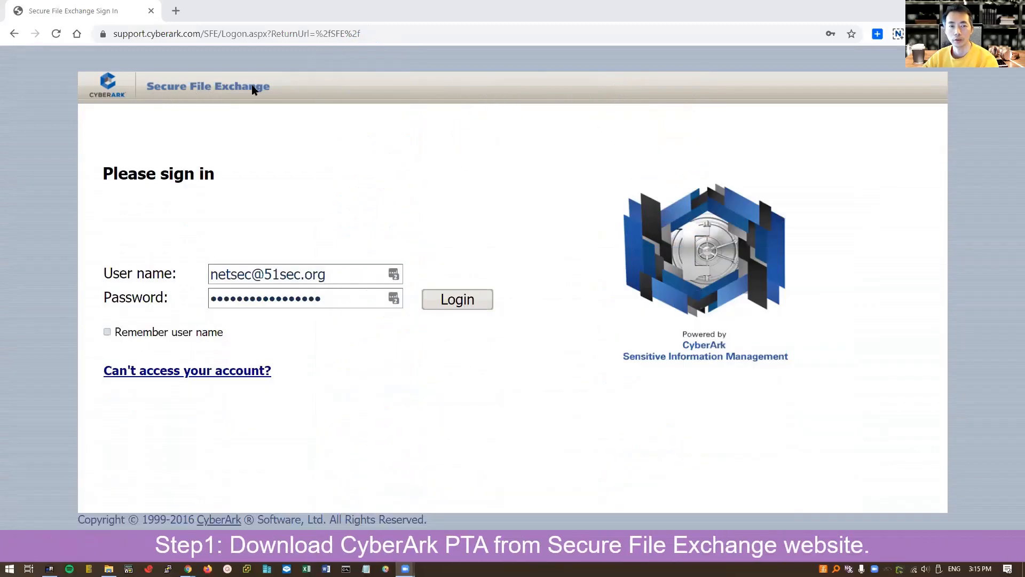
# Step: Sign in to Secure File Exchange and load the Workspaces list
pyautogui.click(456, 299)
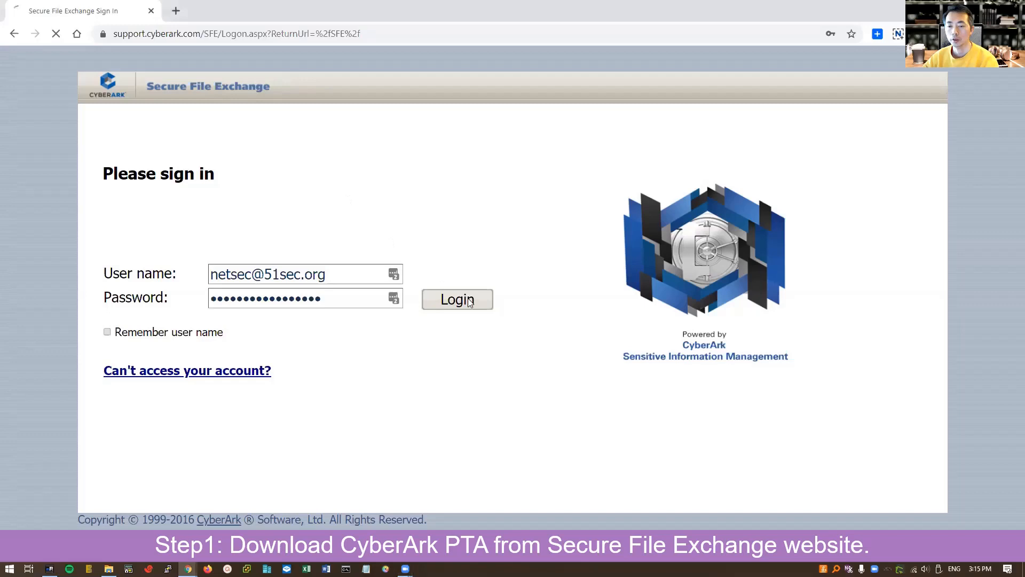
pyautogui.click(457, 299)
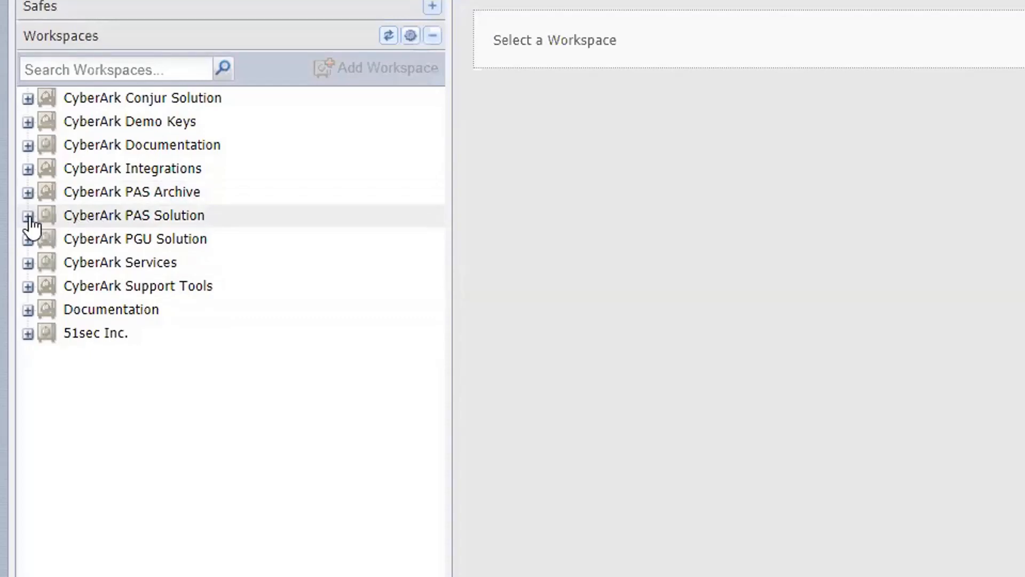
# Step: Expand CyberArk PAS Solution > v11.1 > Latest > CorePAS > PTA CD Image-Rls-v11.1 > PTA to reach the VM Image folder
pyautogui.click(28, 215)
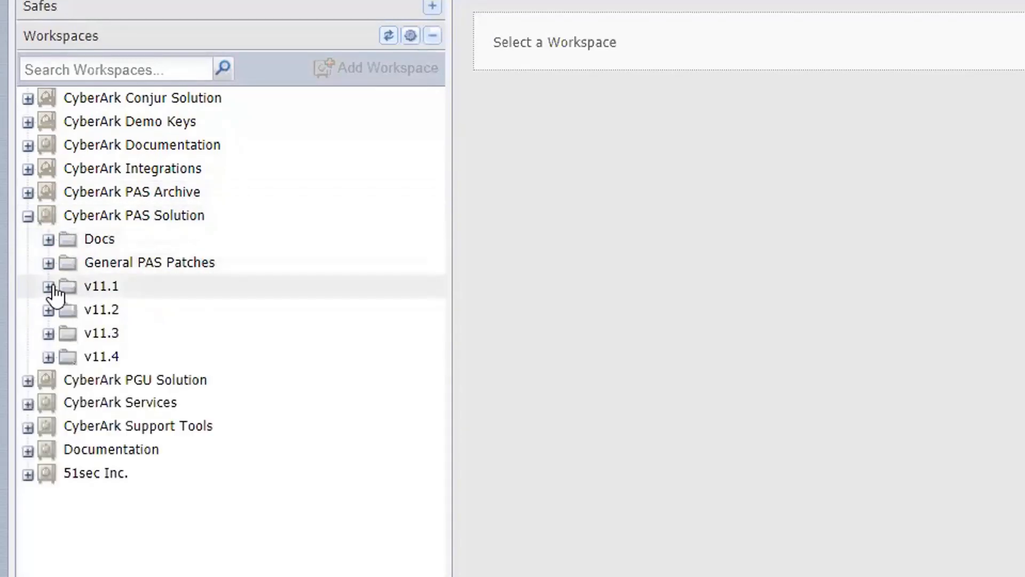
pyautogui.click(48, 286)
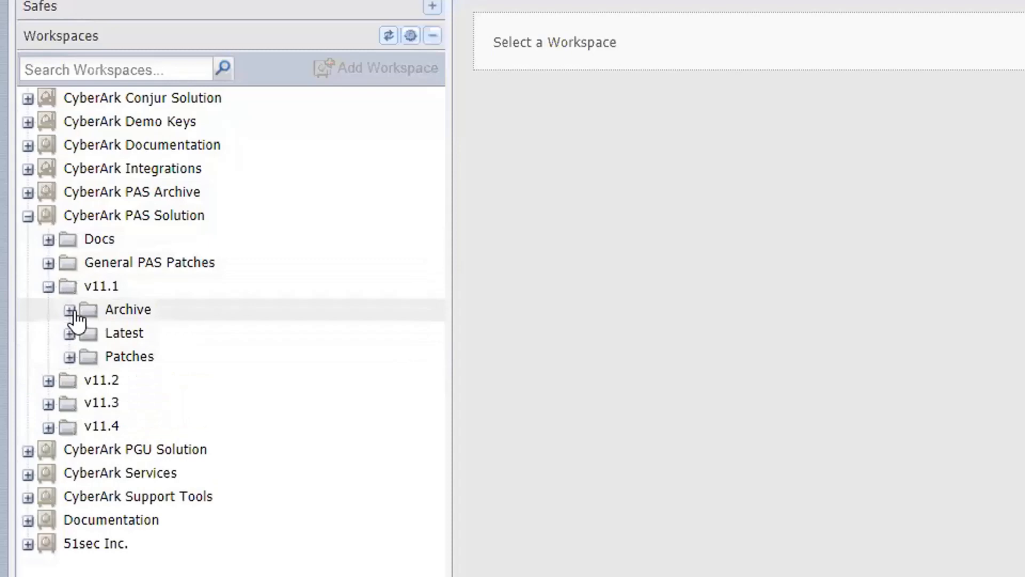
pyautogui.click(69, 333)
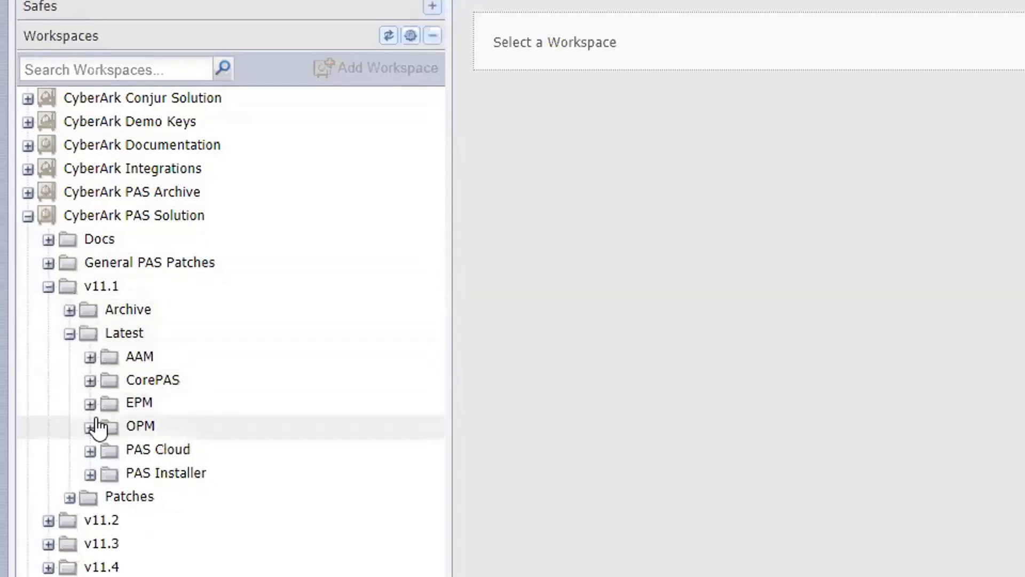
pyautogui.click(90, 380)
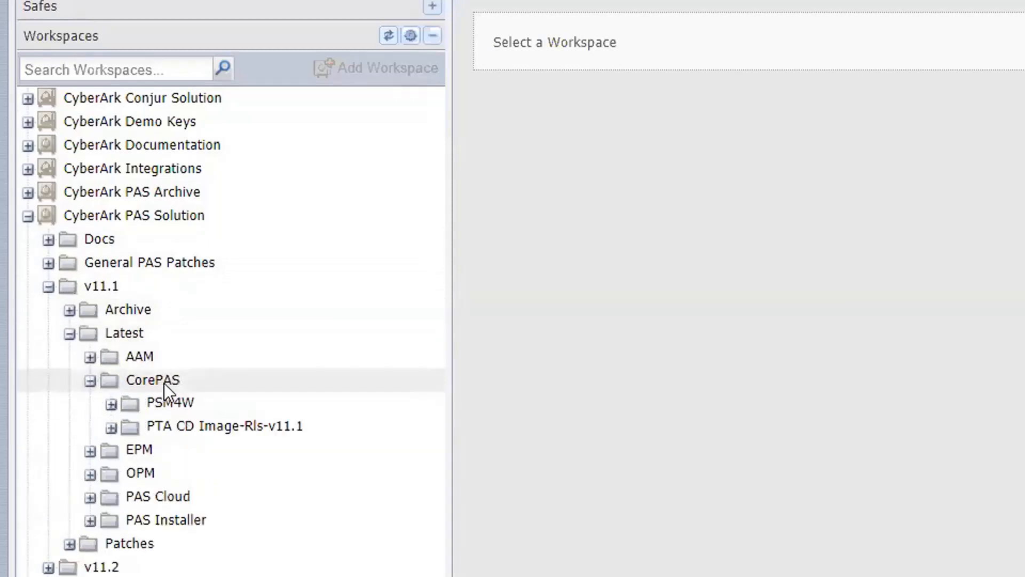
pyautogui.moveTo(151, 438)
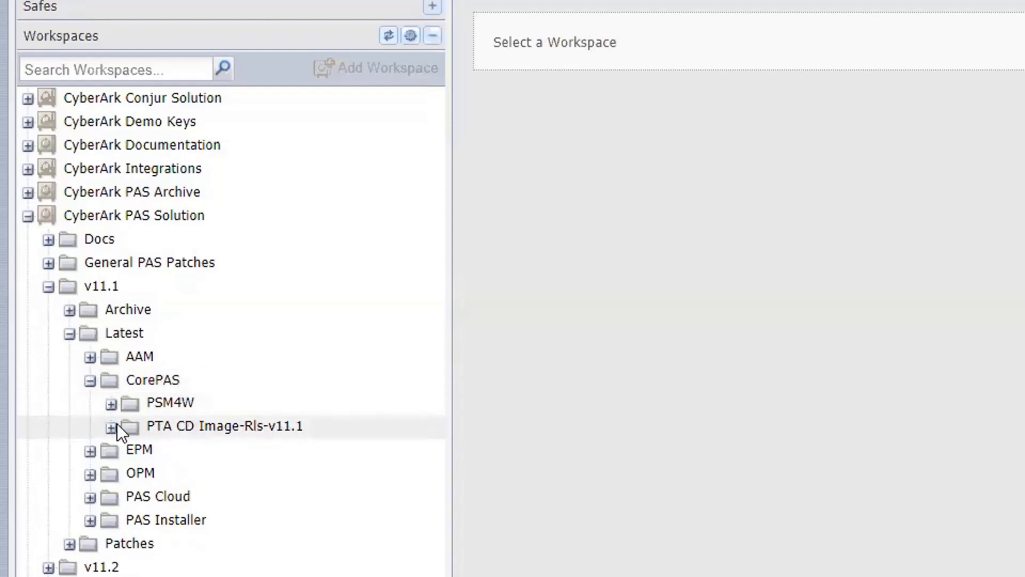
pyautogui.click(112, 426)
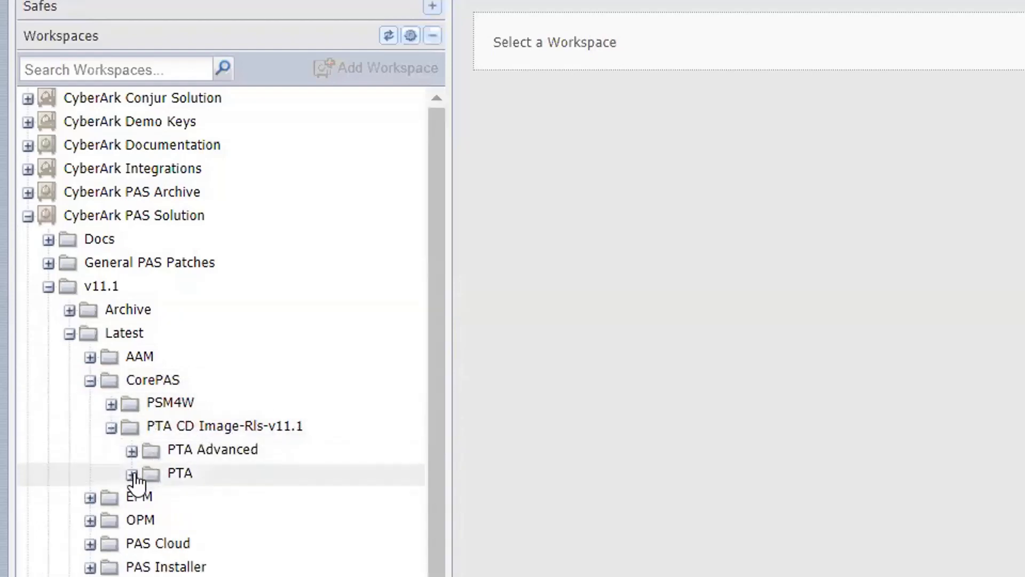
pyautogui.click(132, 474)
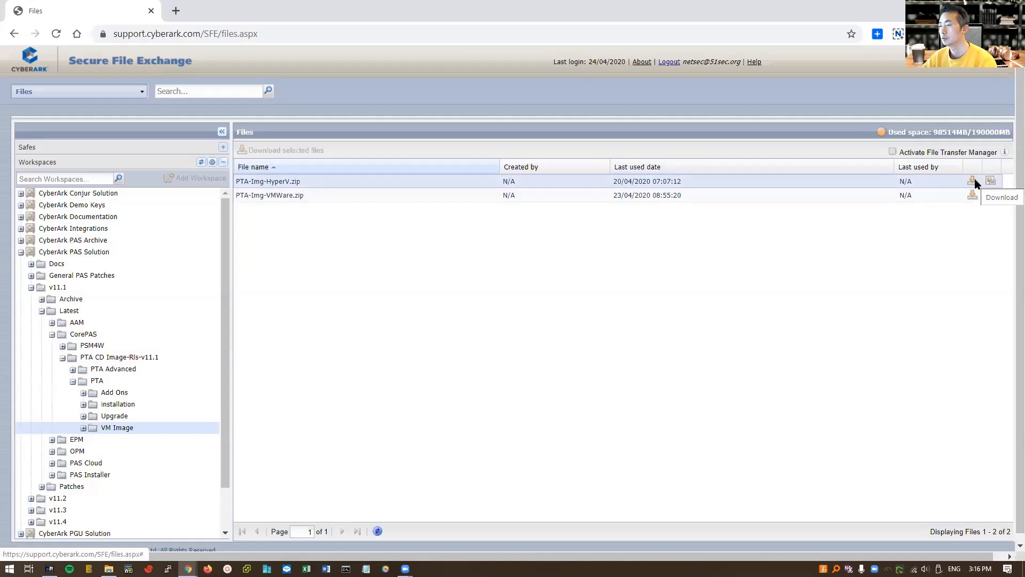
# Step: Download the PTA-Img-HyperV.zip image (2.12 GB) to the Downloads folder
pyautogui.click(971, 181)
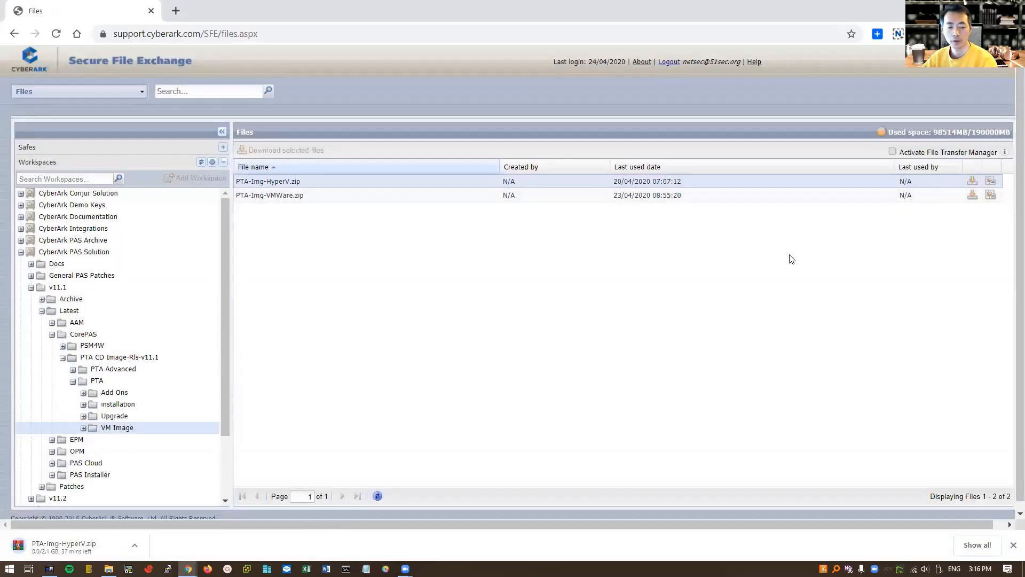
pyautogui.moveTo(744, 273)
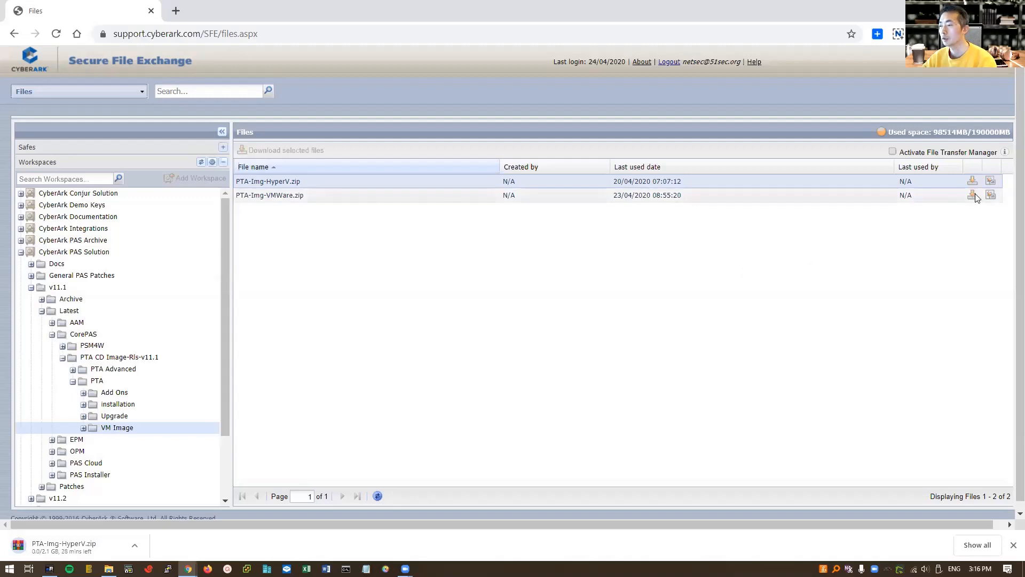
pyautogui.click(972, 195)
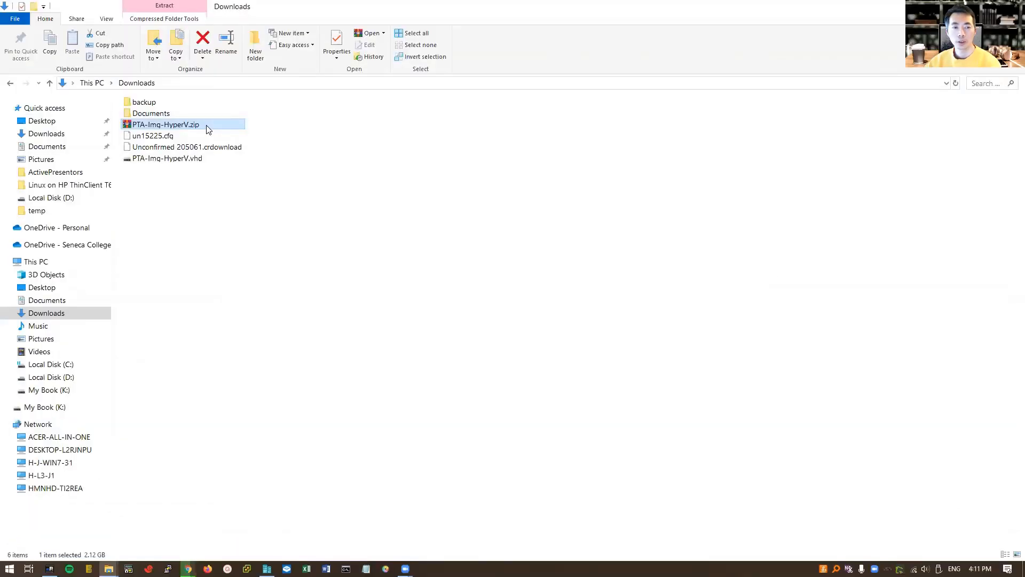
pyautogui.moveTo(165, 124)
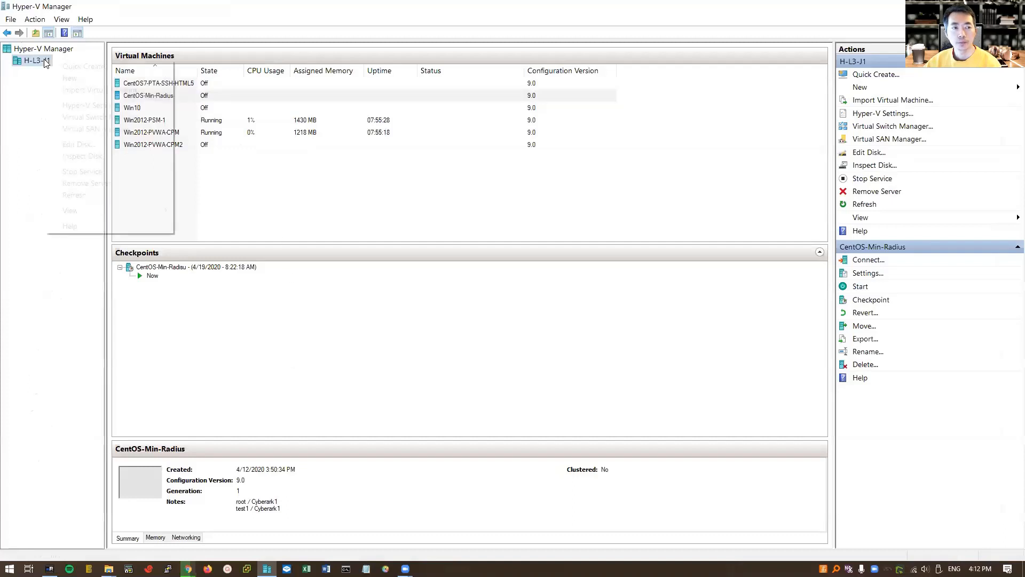
# Step: Start a new Generation 1 VM named PTA with 4096 MB memory on the External-Bridge network
pyautogui.rightClick(34, 60)
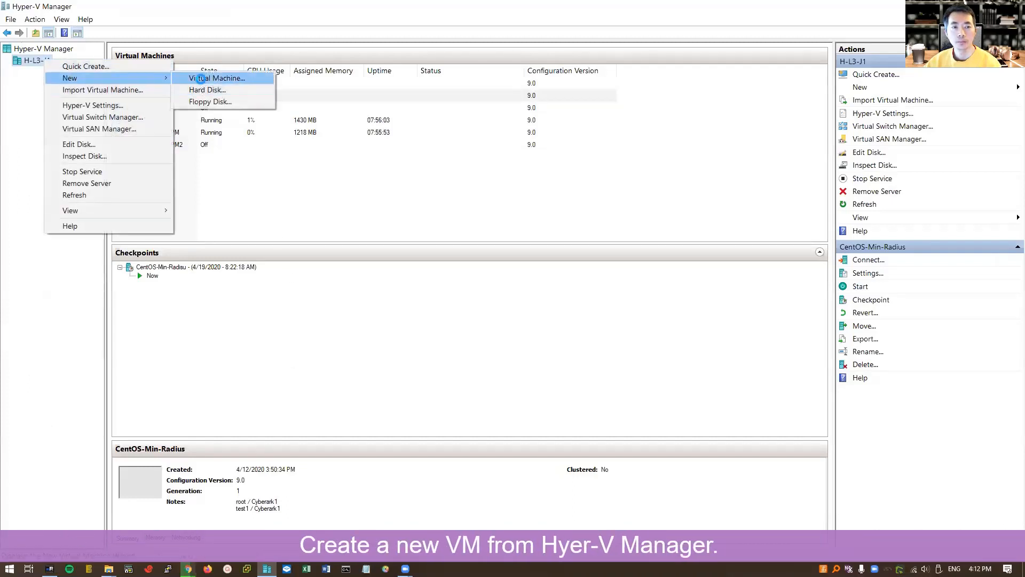
pyautogui.click(217, 78)
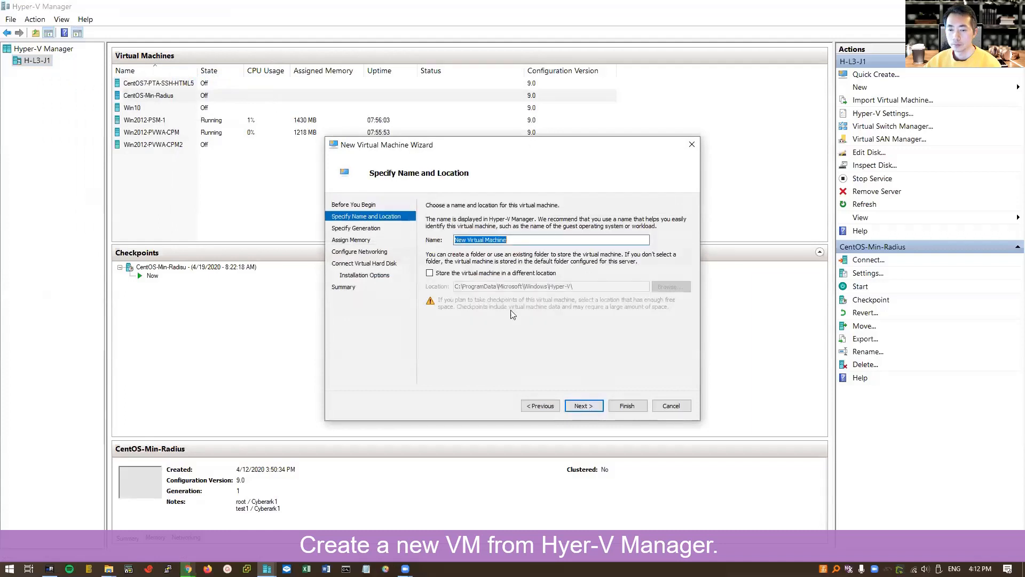
pyautogui.write('PTA')
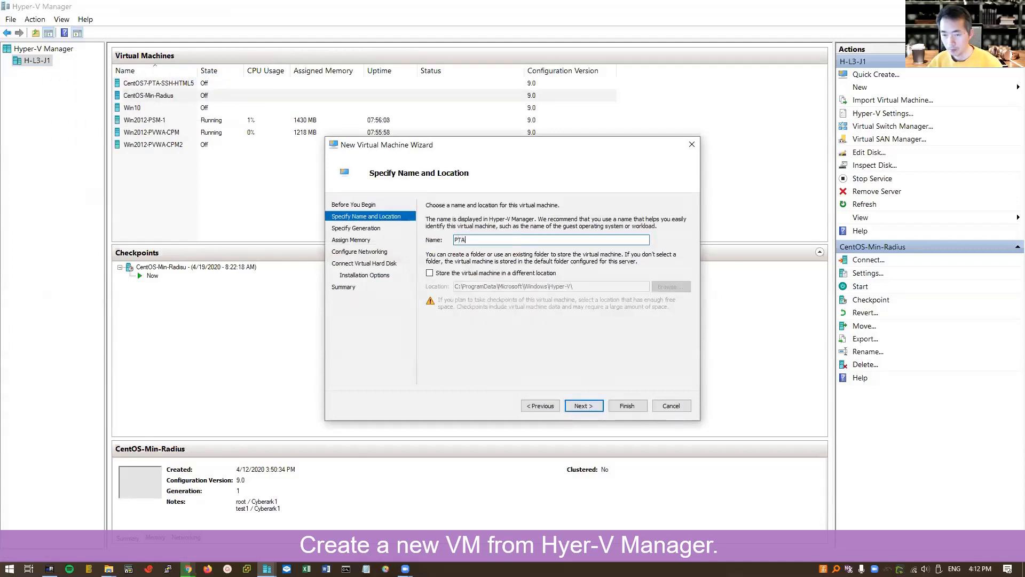
pyautogui.click(583, 406)
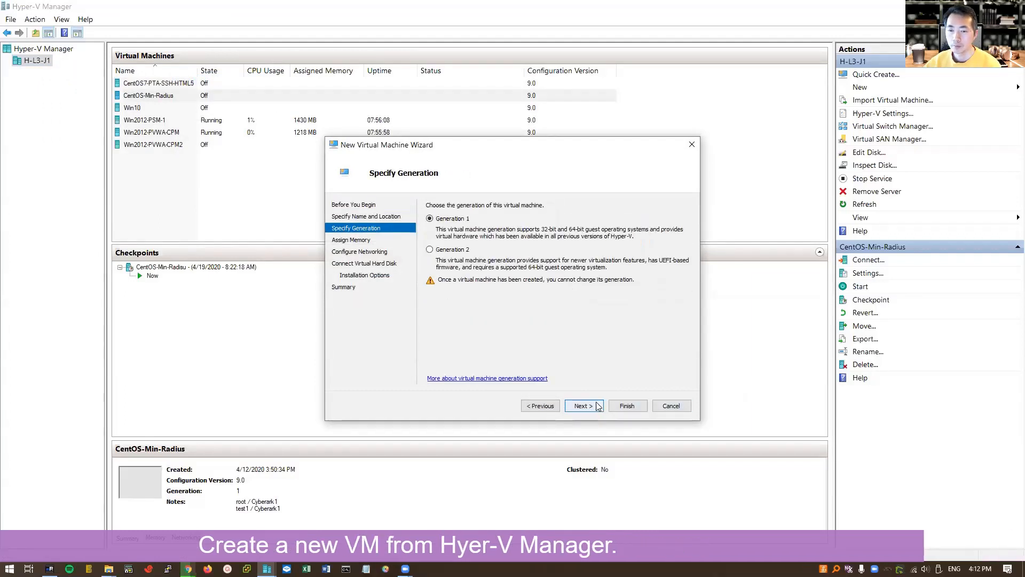
pyautogui.click(582, 406)
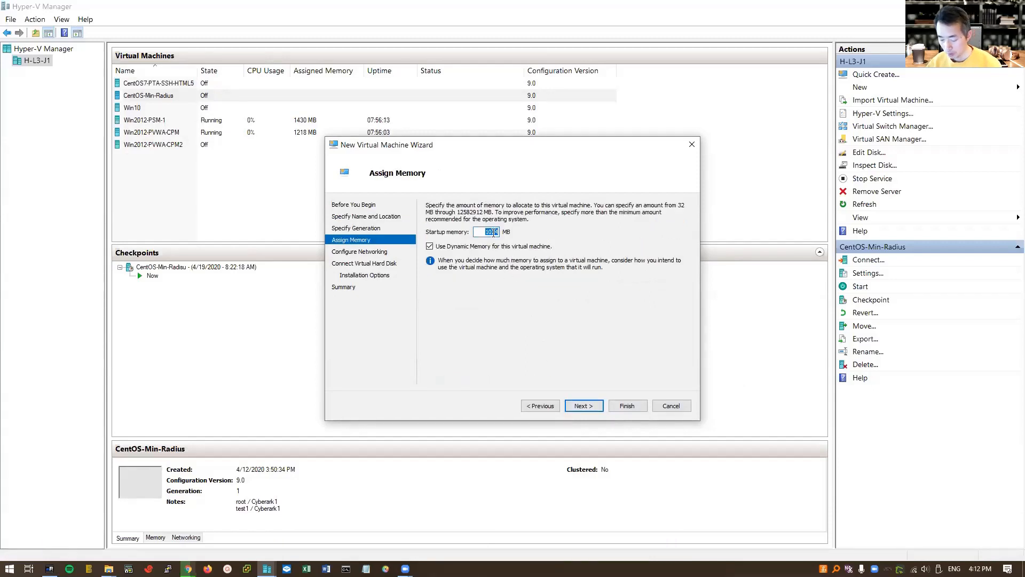
pyautogui.write('4096')
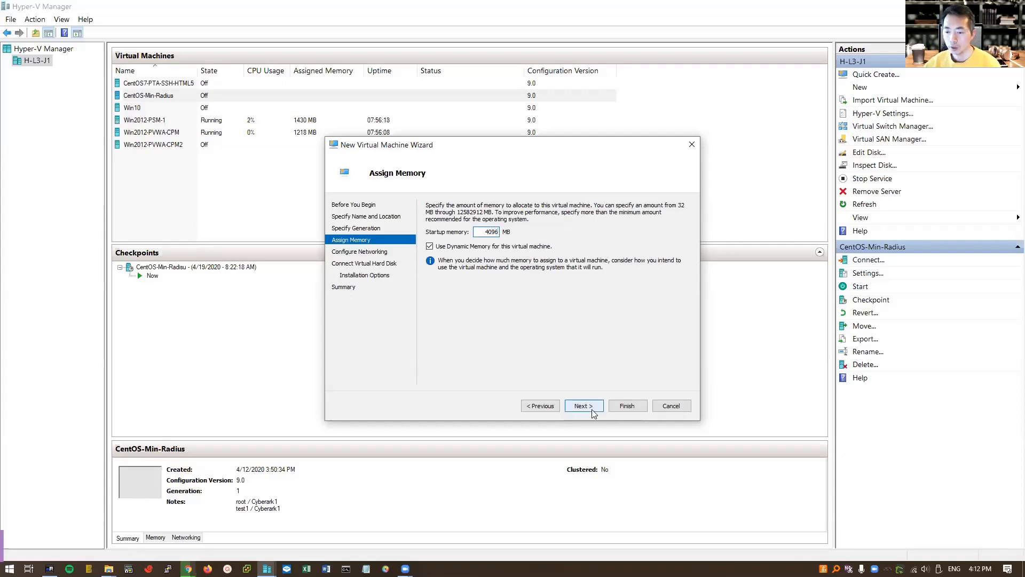
pyautogui.click(583, 406)
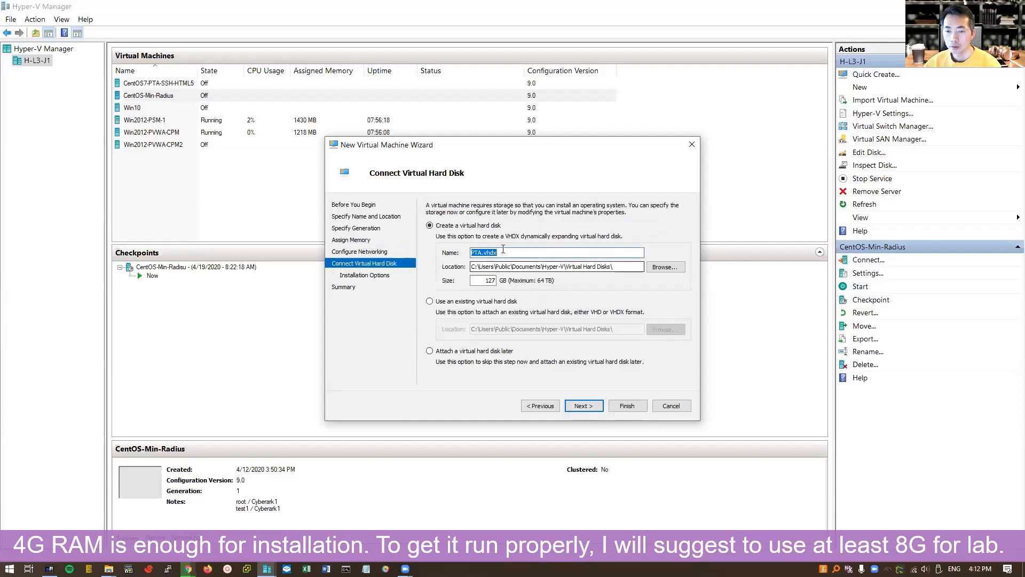
pyautogui.click(665, 266)
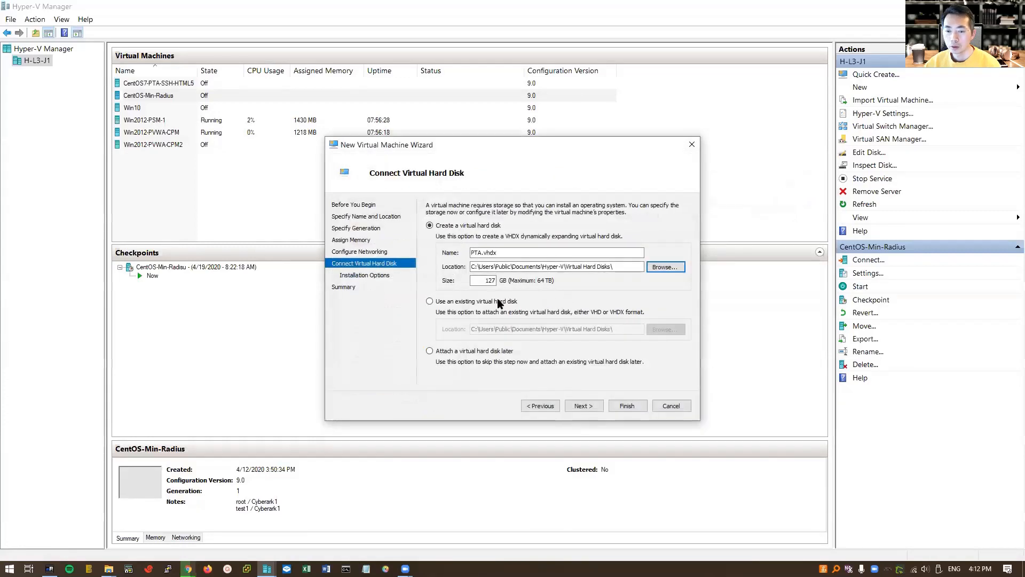
# Step: Attach the existing PTA-Img-HyperV.vhd disk from Downloads and finish creating the PTA VM
pyautogui.click(430, 302)
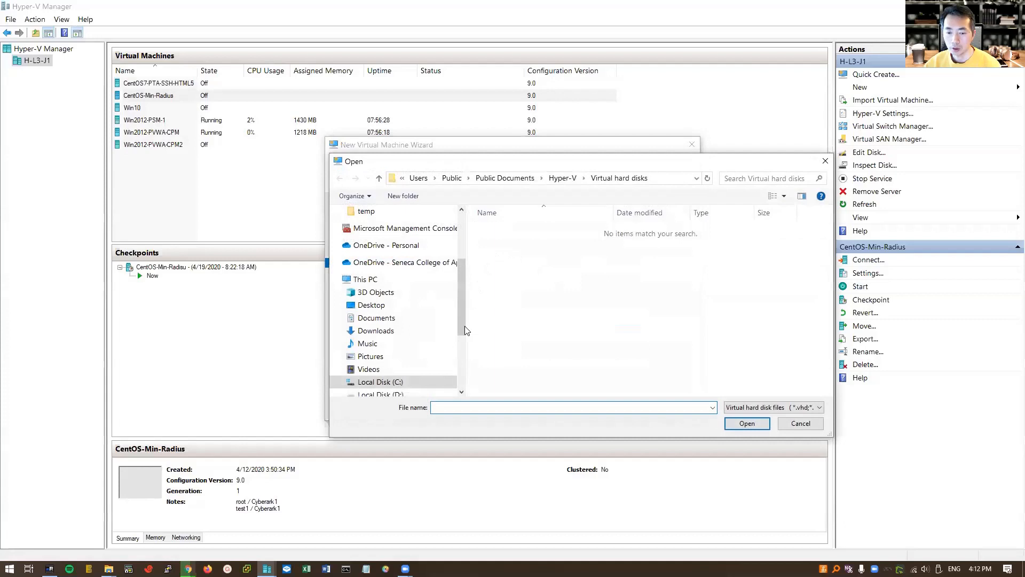
pyautogui.scroll(-3)
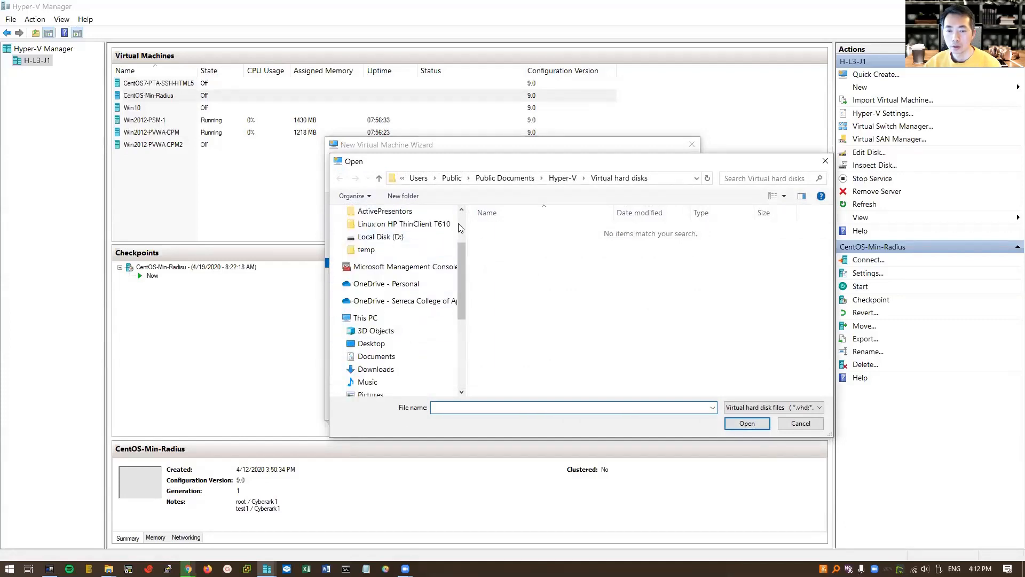
pyautogui.click(377, 245)
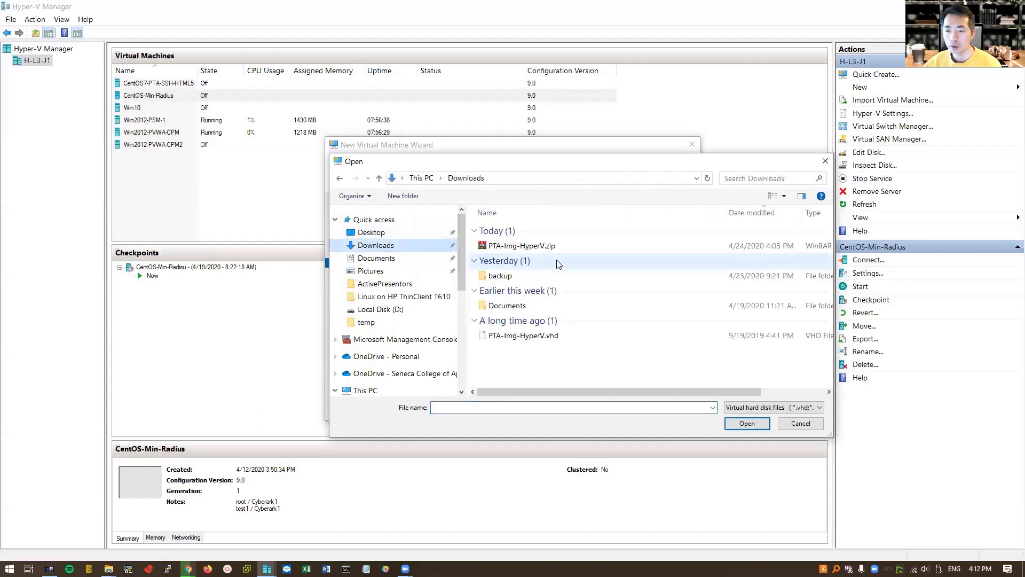
pyautogui.click(523, 334)
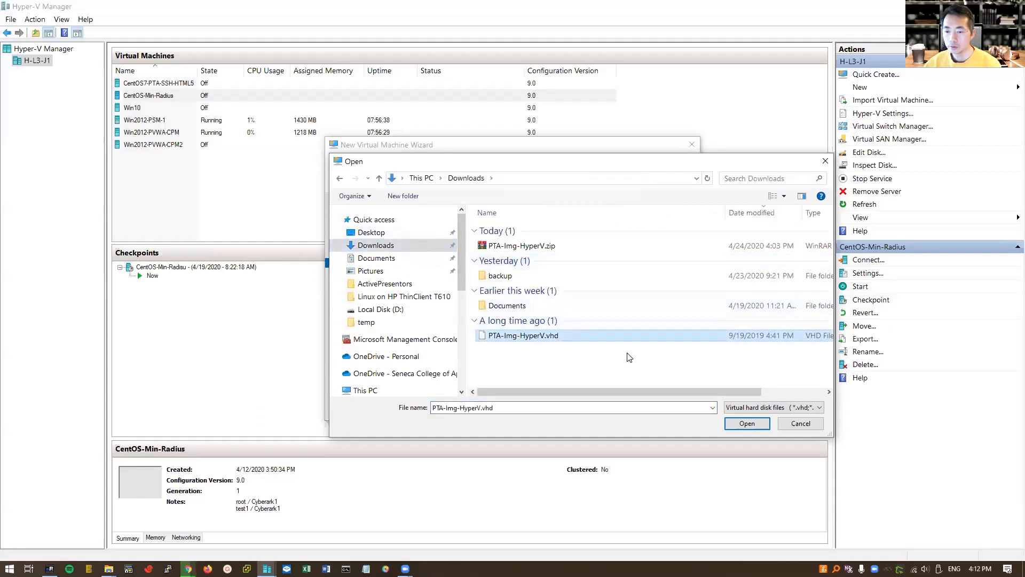
pyautogui.moveTo(519, 246)
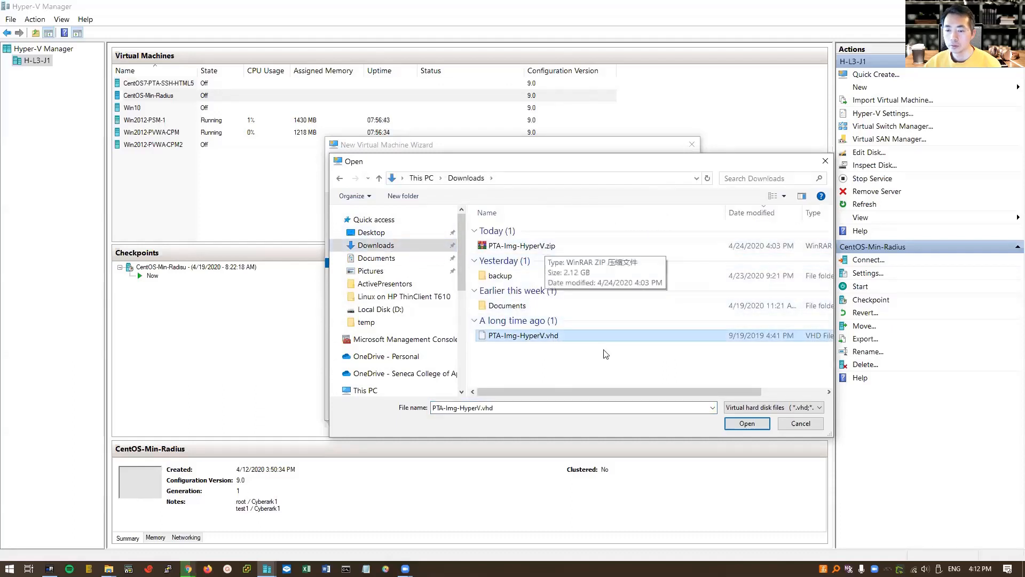
pyautogui.click(746, 422)
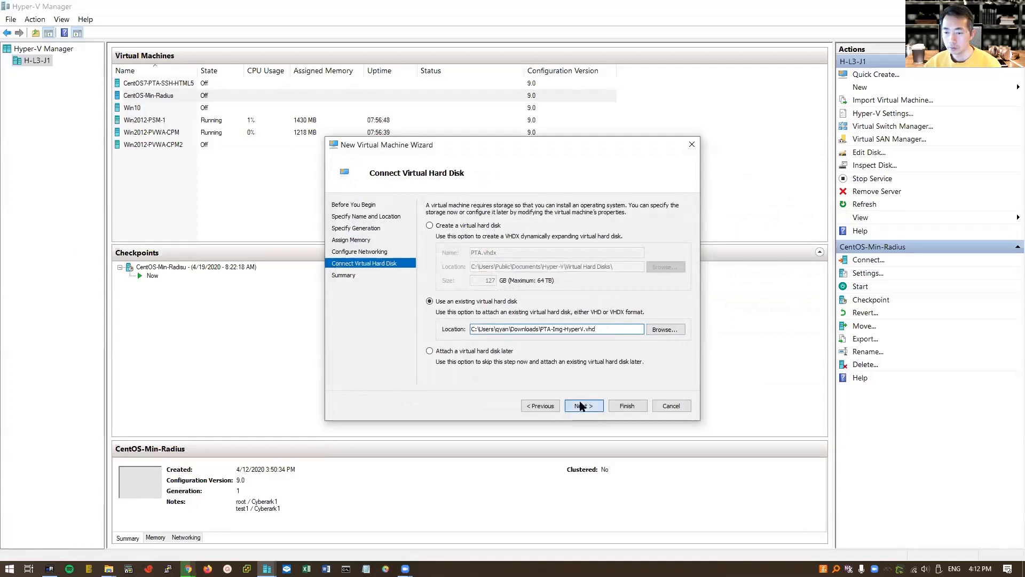
pyautogui.click(583, 405)
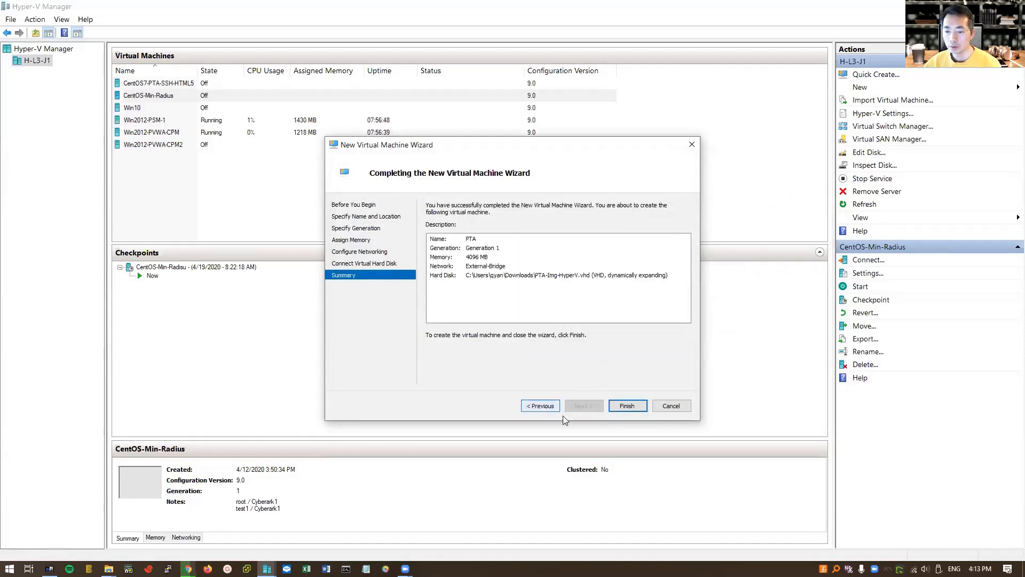
pyautogui.click(627, 406)
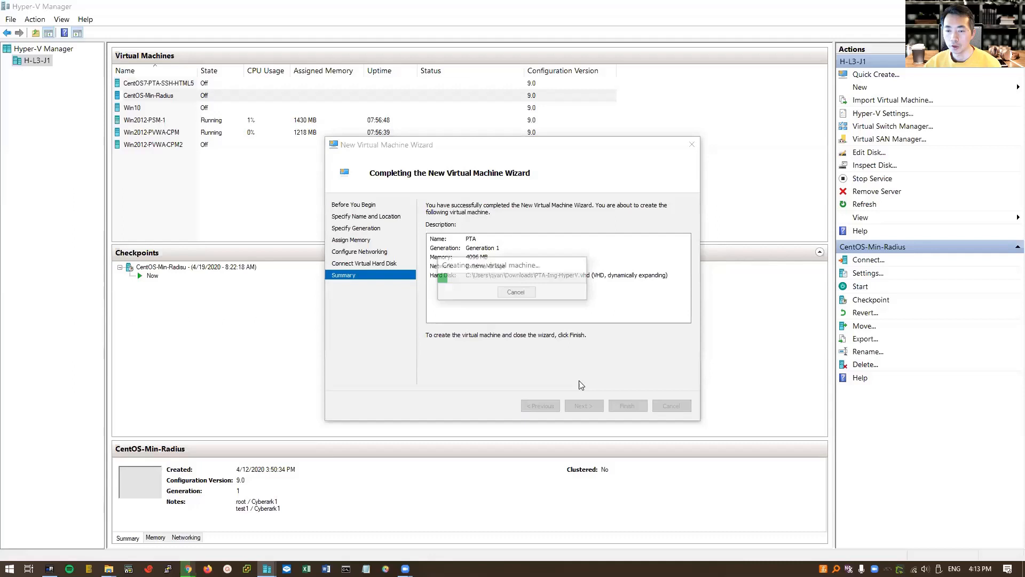
pyautogui.click(626, 405)
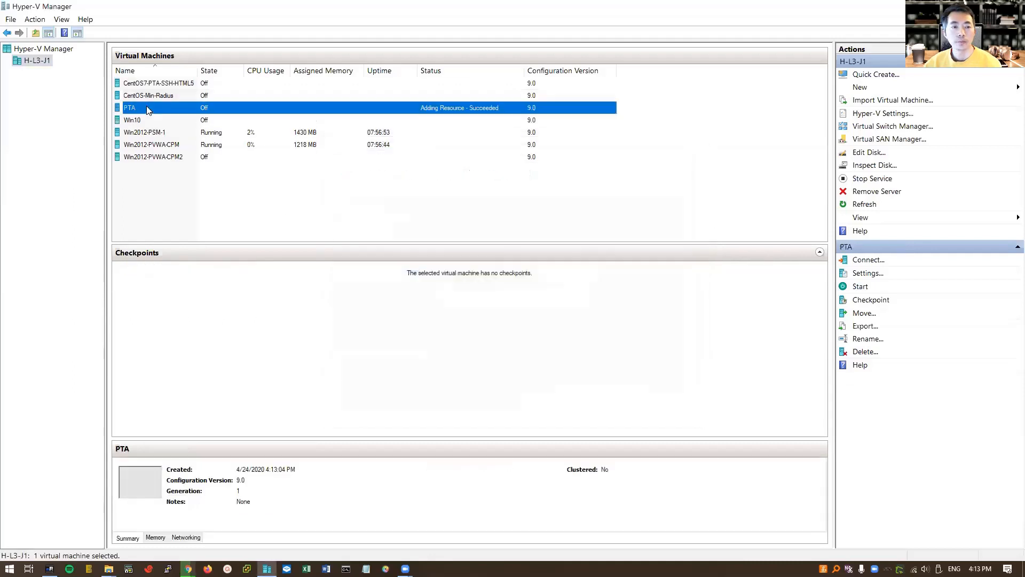
# Step: In the PTA VM settings, review memory and set the processor count to 4 virtual processors
pyautogui.rightClick(129, 107)
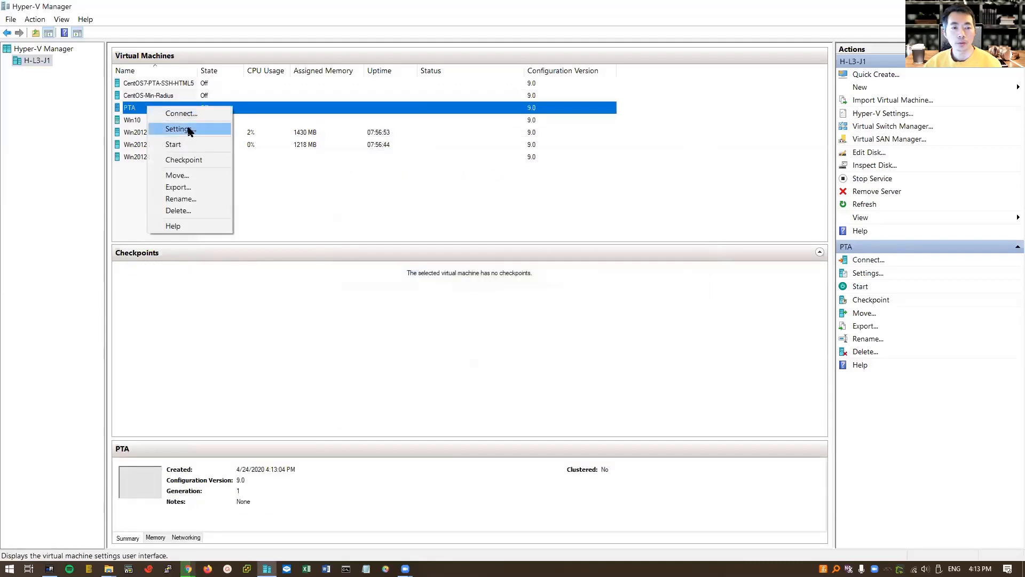
pyautogui.click(178, 129)
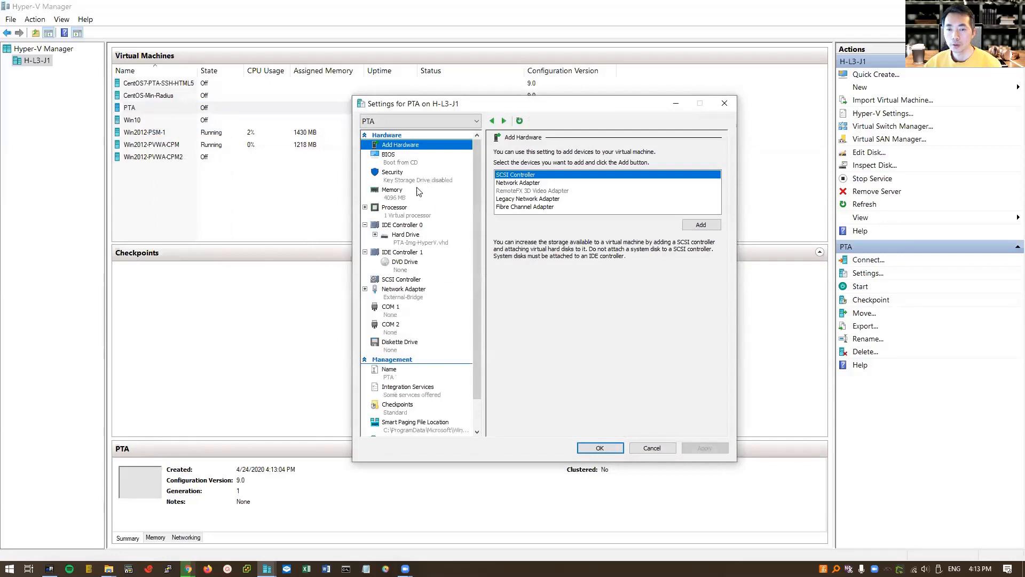
pyautogui.click(392, 190)
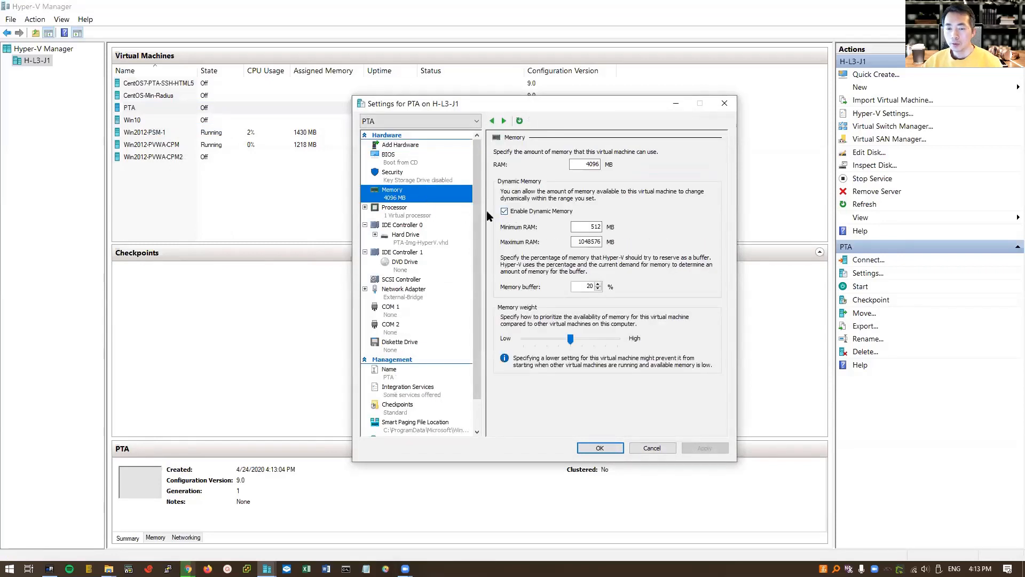
pyautogui.click(394, 207)
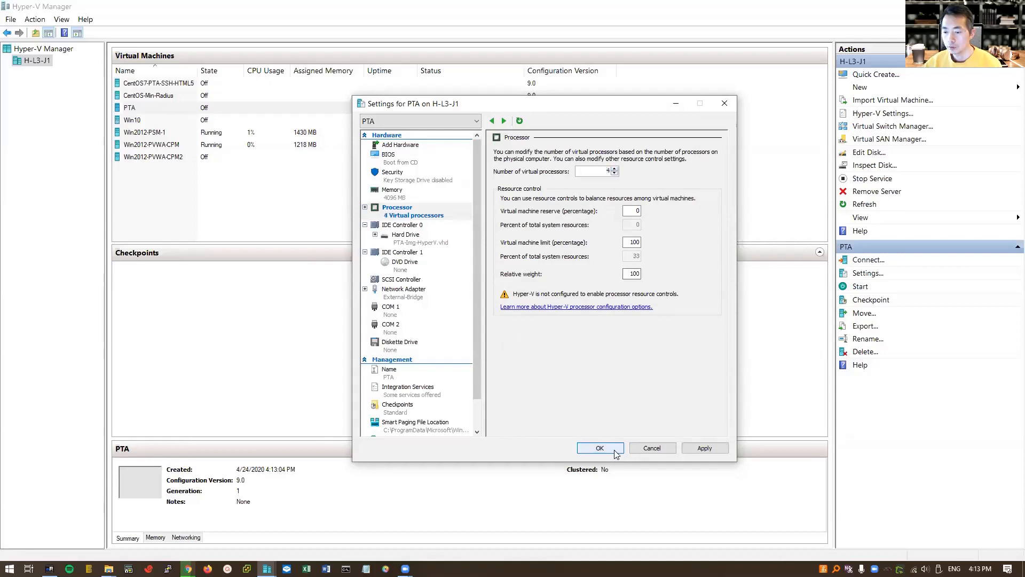
pyautogui.click(599, 447)
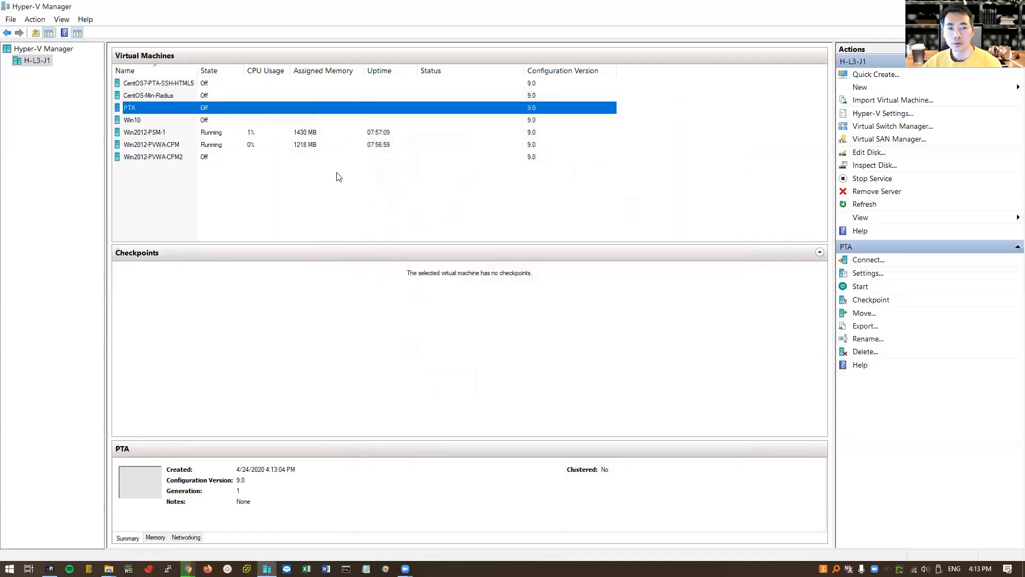
# Step: Start the PTA VM, log in to its console as root, and change into the prepwiz directory
pyautogui.click(861, 286)
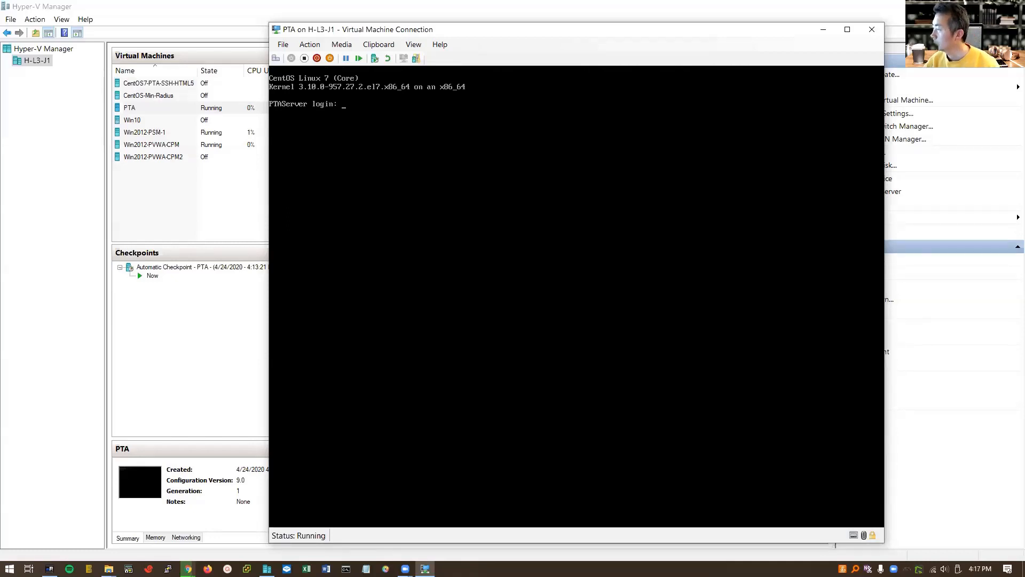
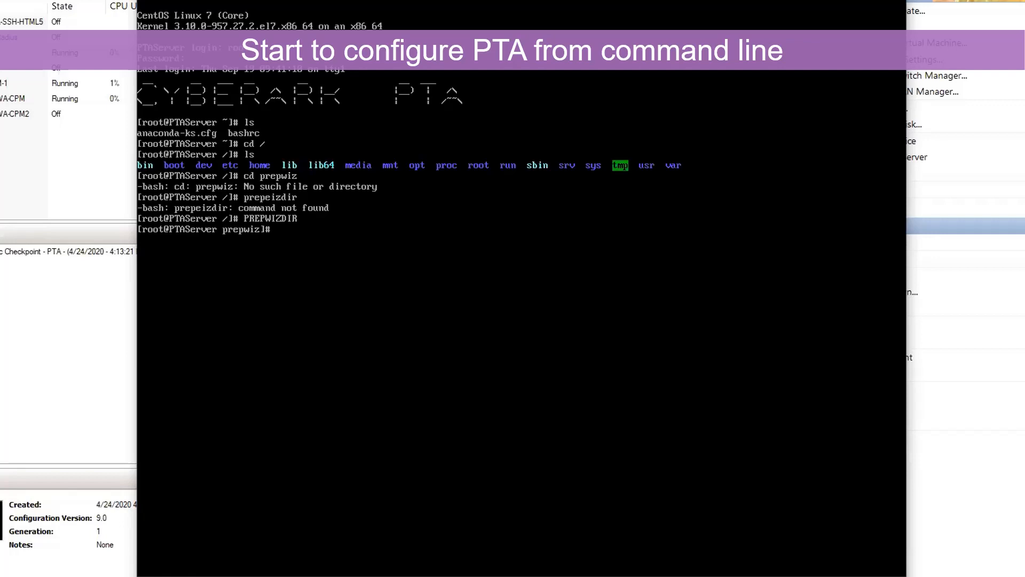
# Step: Run ./run.sh, accept the EULA with y, and set a new root password
pyautogui.write('pwd')
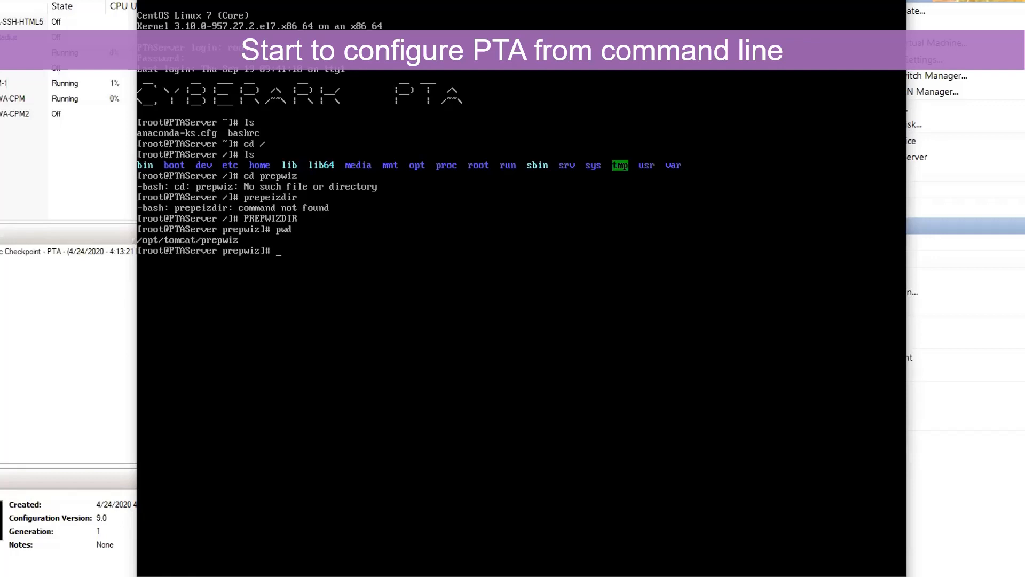
pyautogui.write('./run.sh')
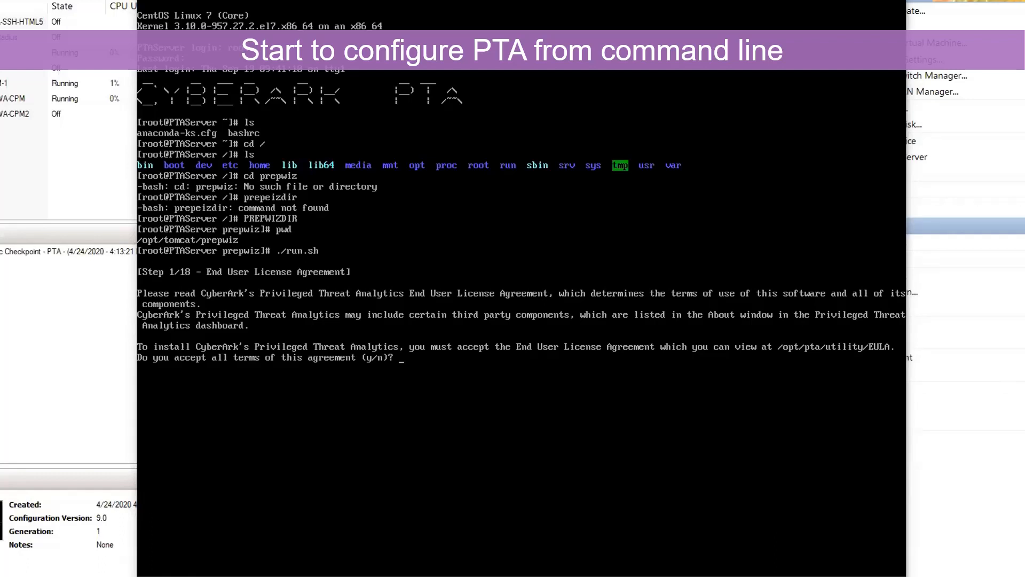
pyautogui.write('y')
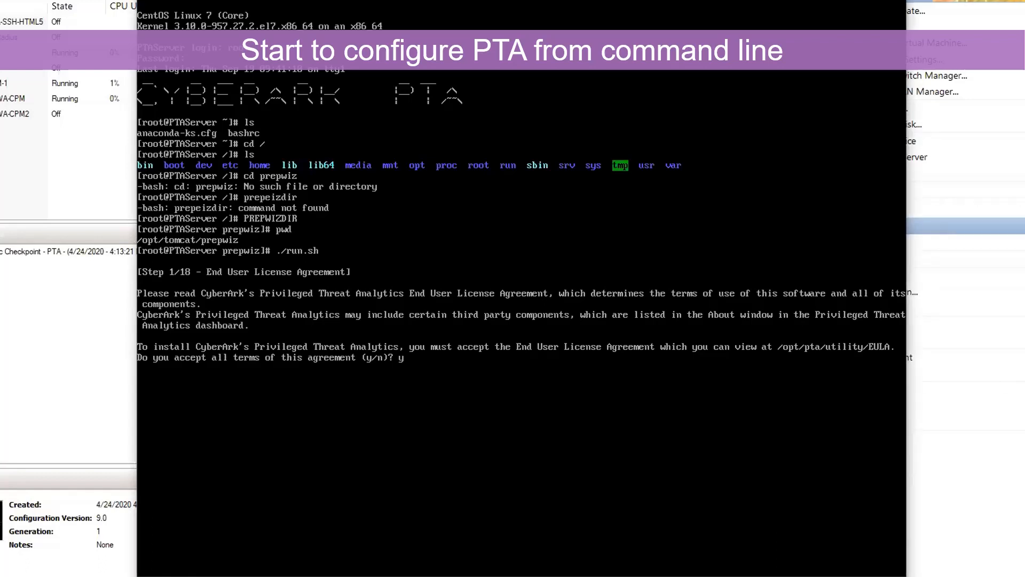
pyautogui.press('enter')
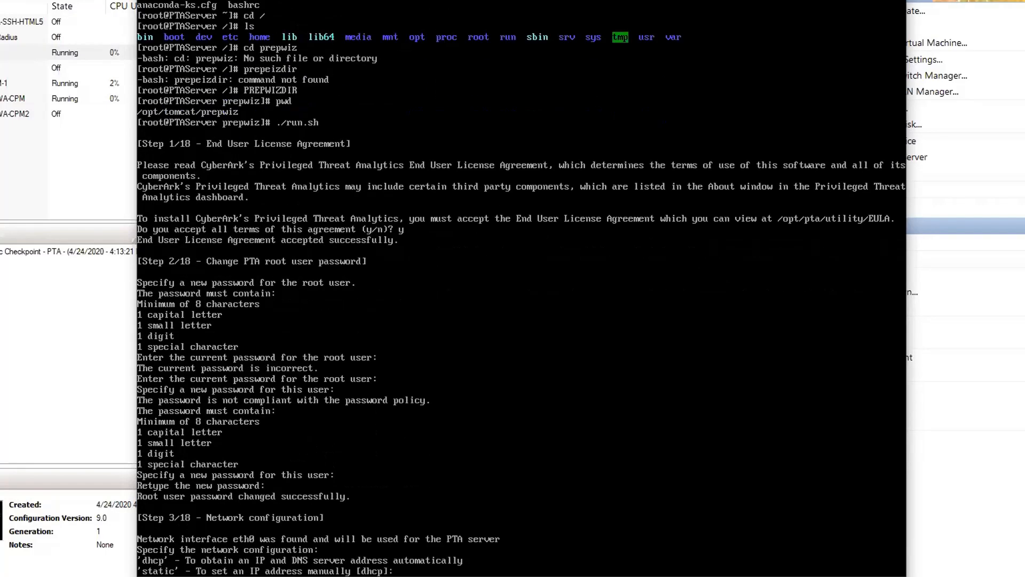
# Step: Choose static addressing with IP 192.168.2.28, gateway 192.168.2.1 and domain 51sectest.com
pyautogui.write('static')
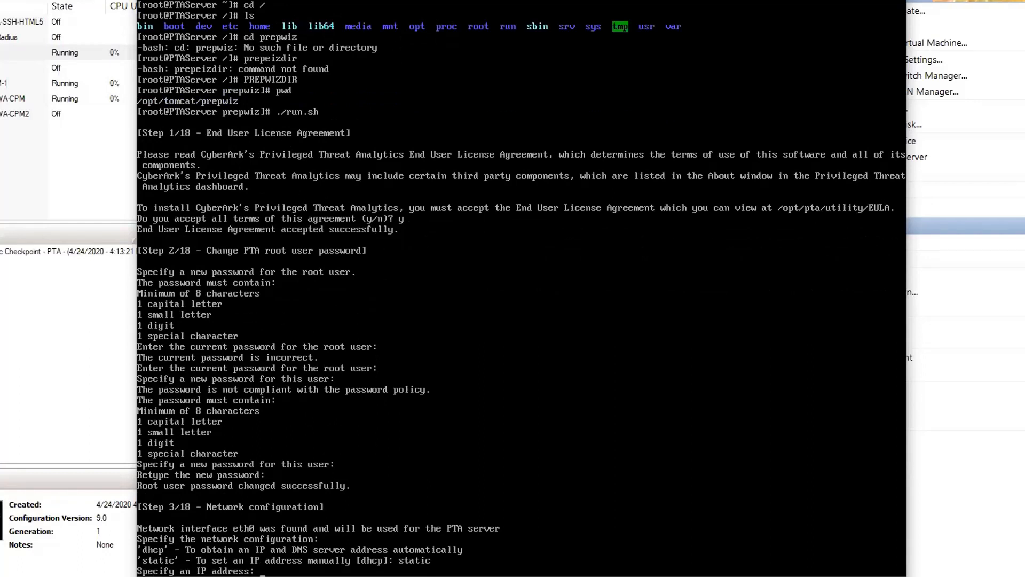
pyautogui.write('192.168.2.')
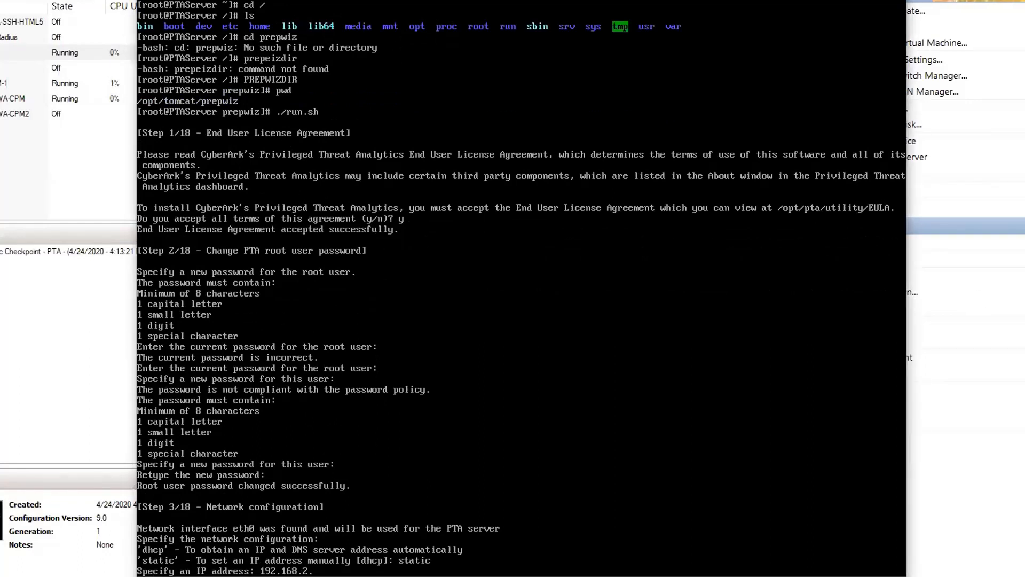
pyautogui.write('192.168.2.28')
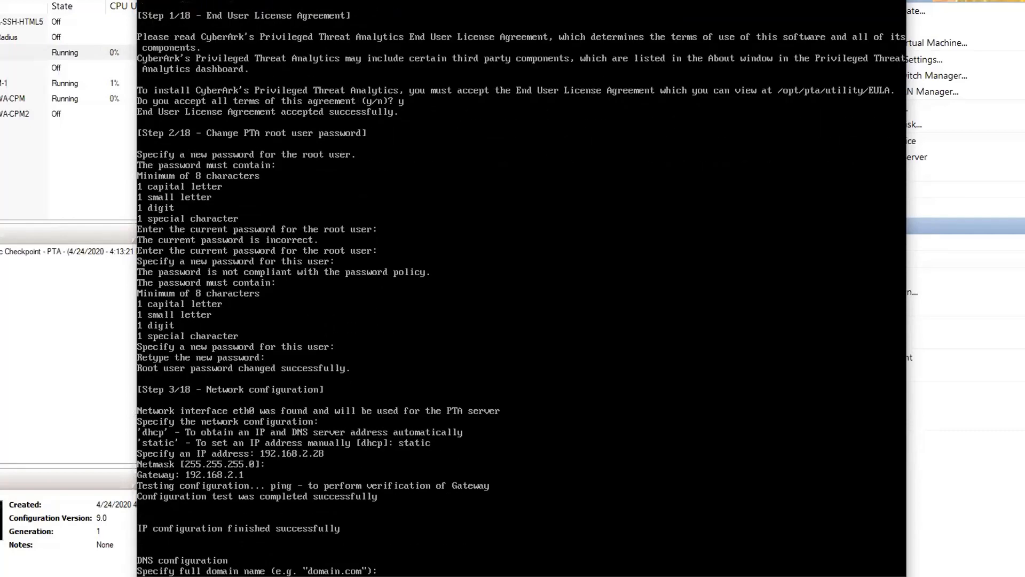
pyautogui.write('51sectest.com')
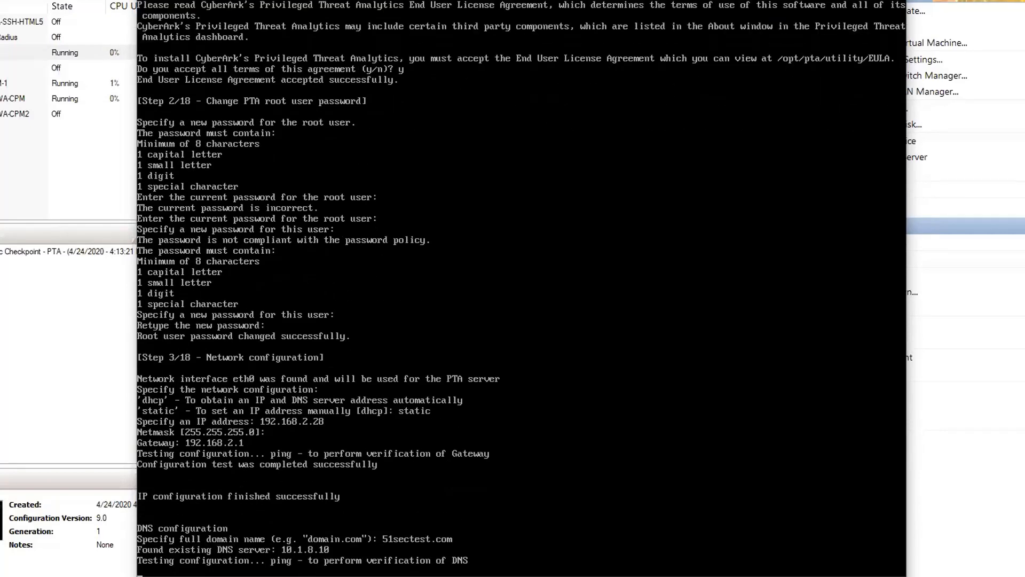
# Step: Skip the failed DNS checks, add DNS server 192.168.2.11, and decline further DNS entries
pyautogui.press('enter')
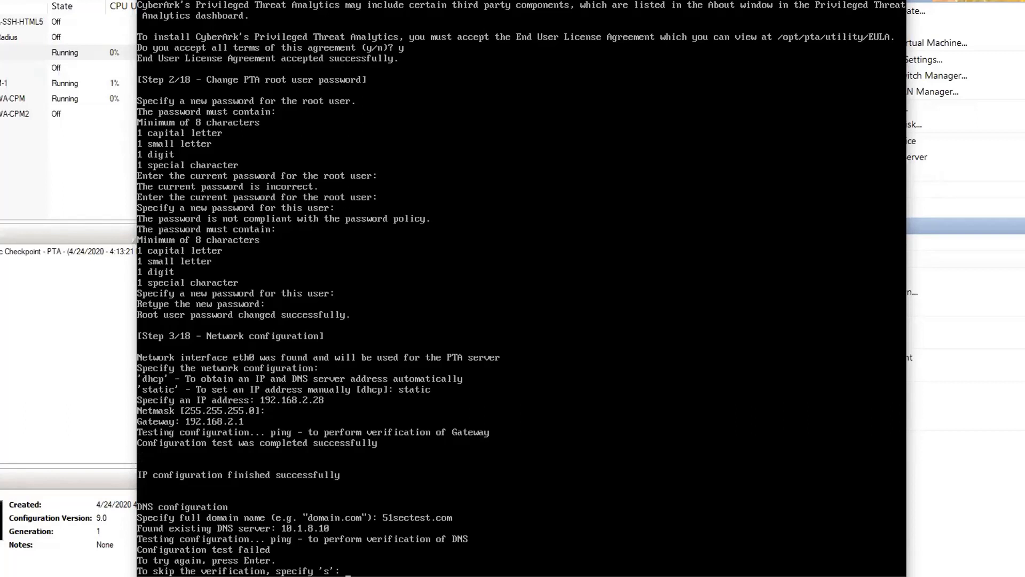
pyautogui.press('enter')
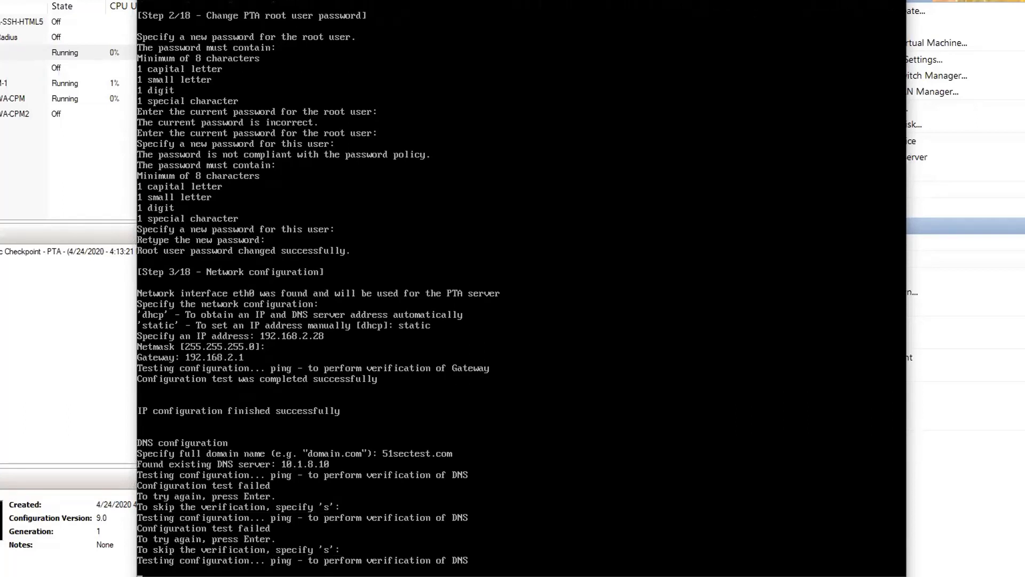
pyautogui.write('s')
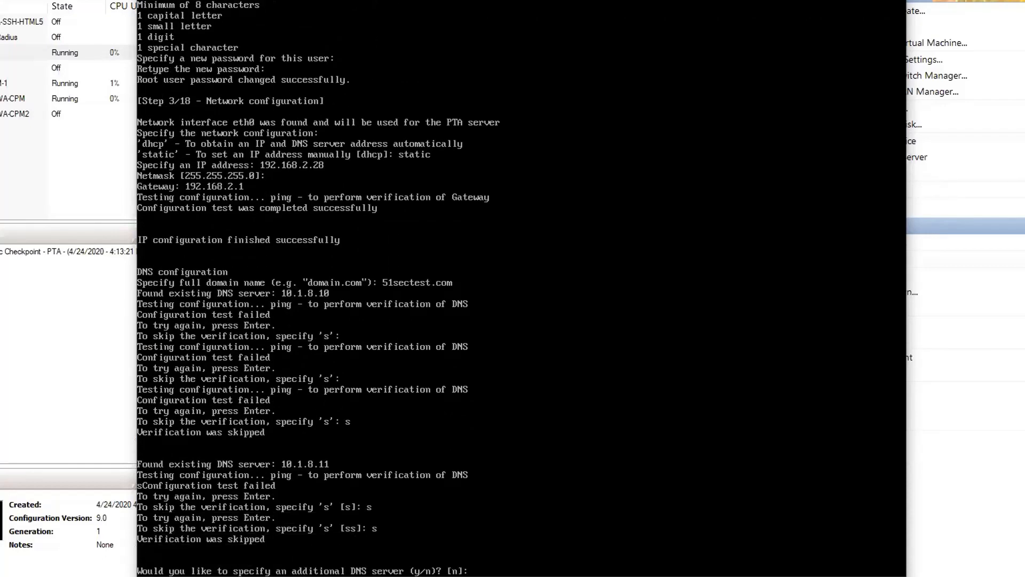
pyautogui.write('y')
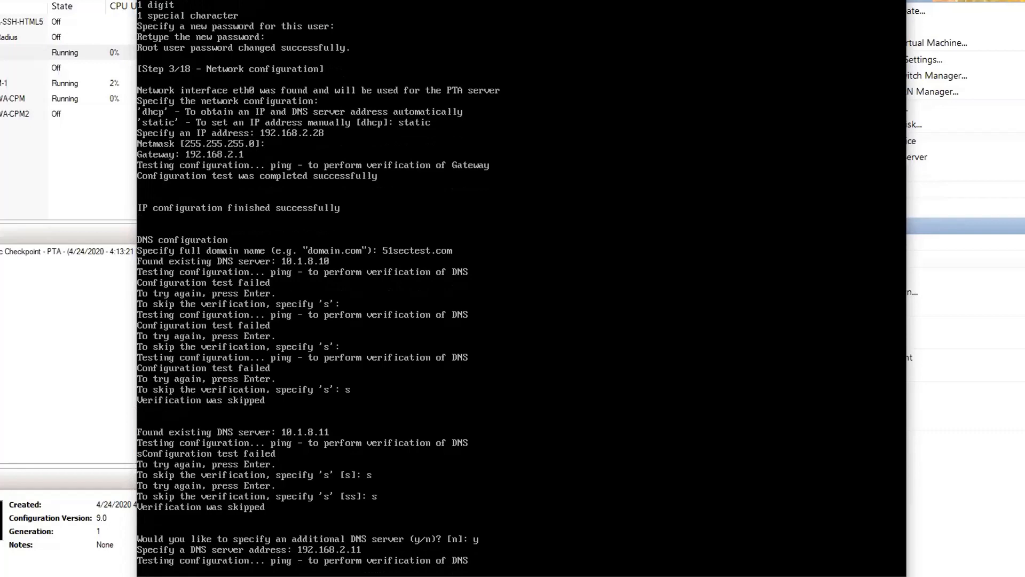
pyautogui.scroll(-3)
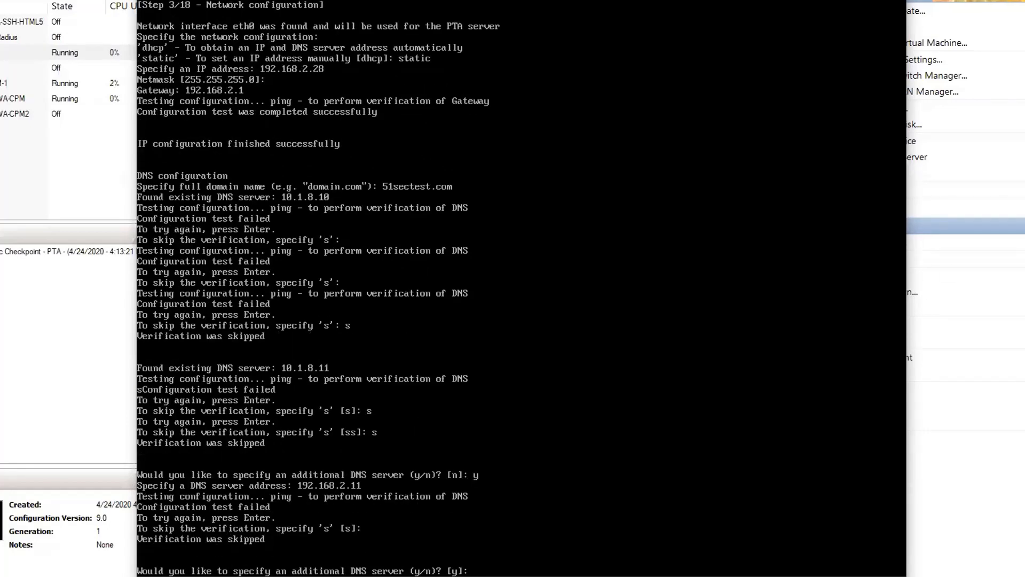
pyautogui.write('n')
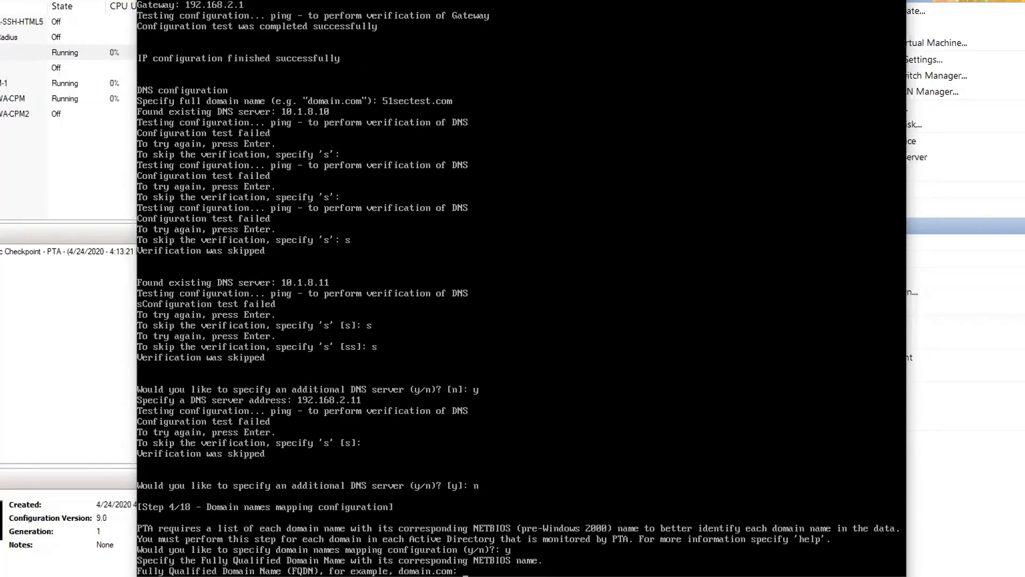
# Step: Map FQDN 51sectest.com to NETBIOS 51sectest, set Toronto time zone, date 04/24/2020 and the NTP server
pyautogui.write('51sectest.com')
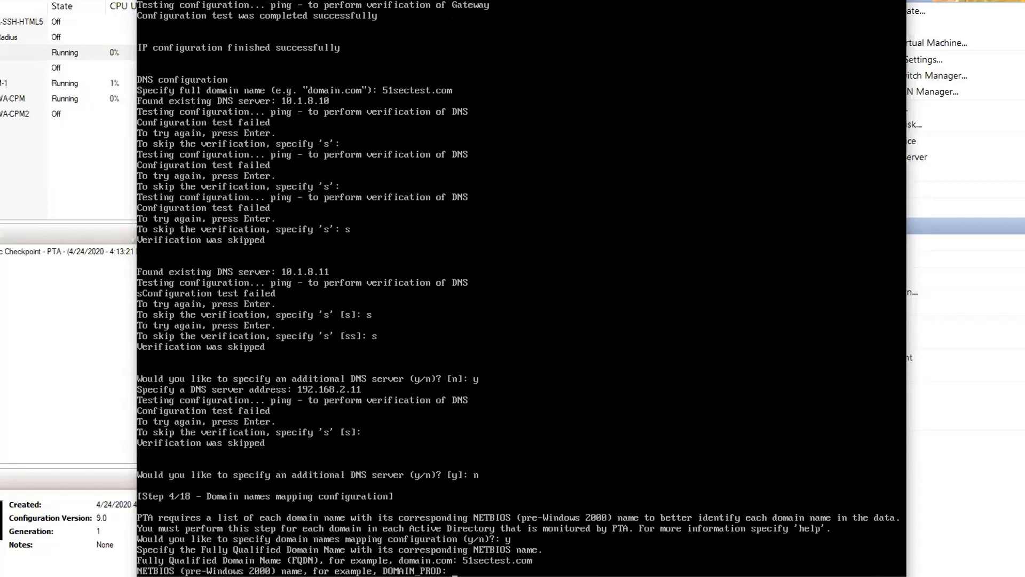
pyautogui.write('51sectest')
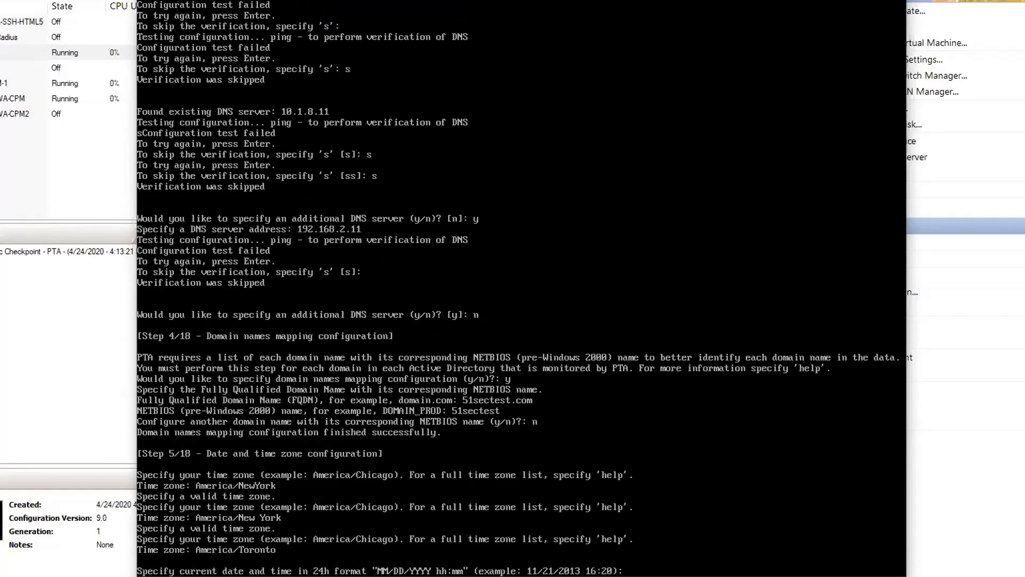
pyautogui.write('04/24/2020 04:24')
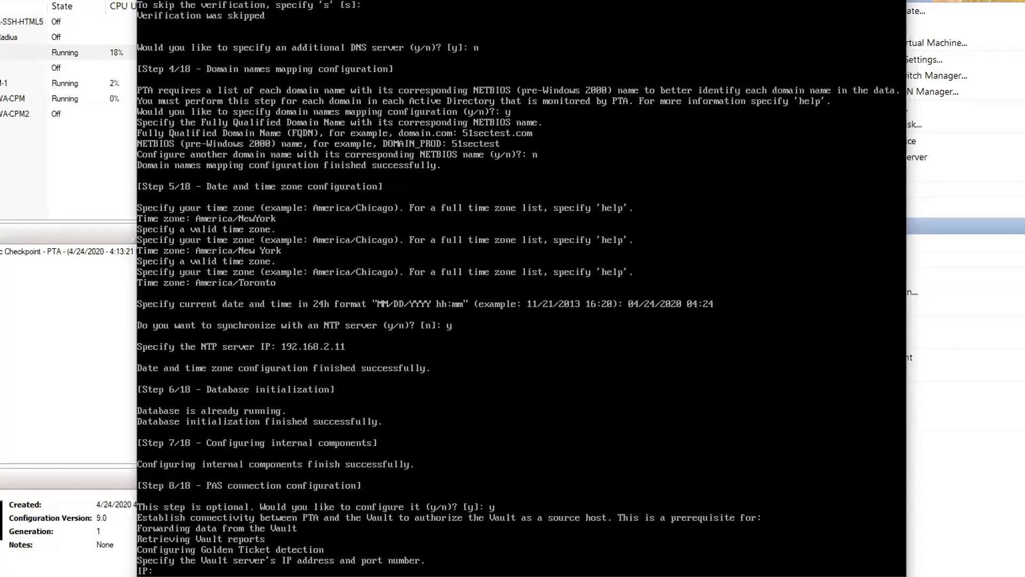
pyautogui.write('192.168.2.21')
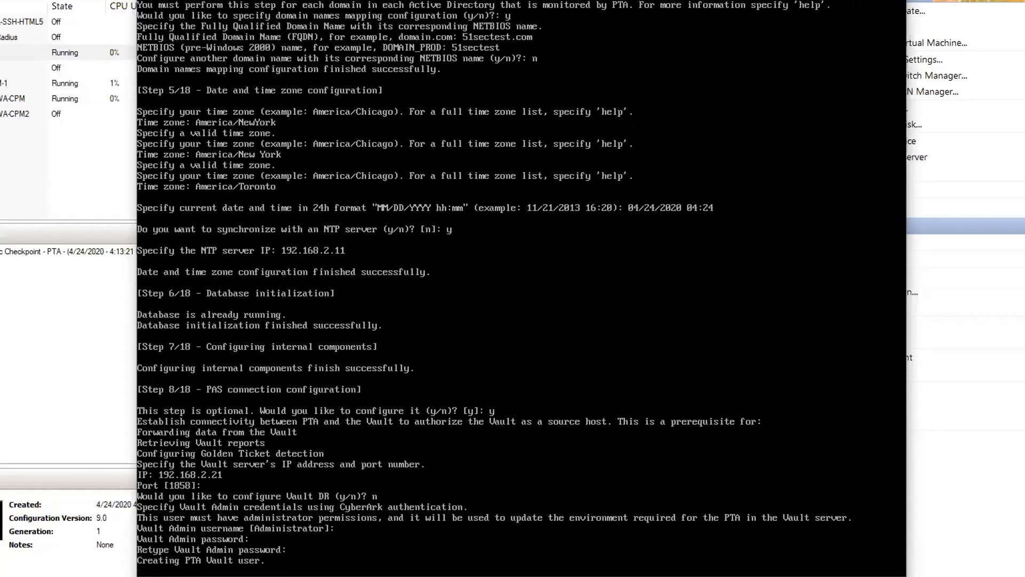
# Step: Enter PVWA address pvwa-cpm.51sectest.com for the PAS connection and skip the activities report with n
pyautogui.scroll(-3)
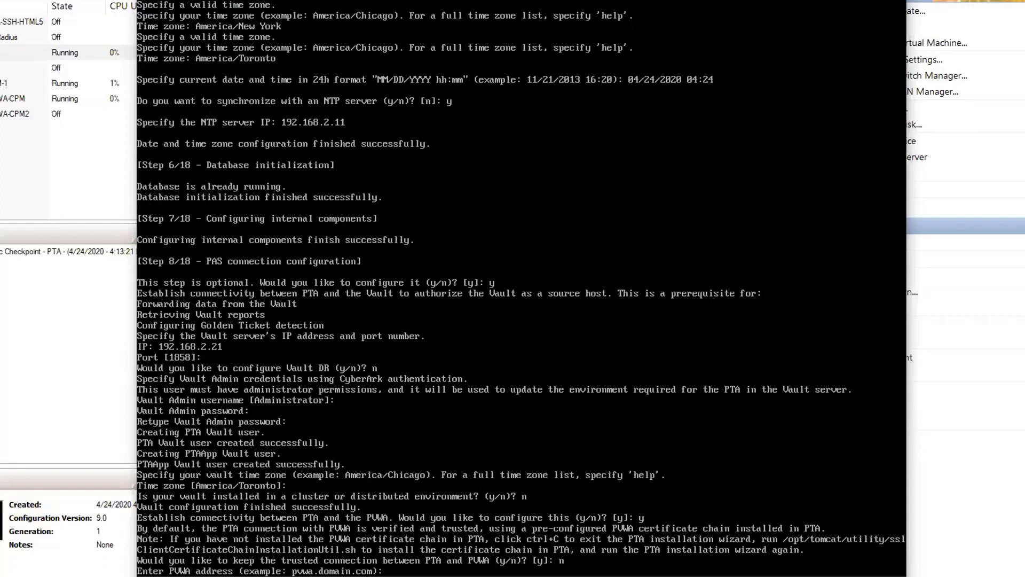
pyautogui.write('pvwa-cpm.51sectest.com')
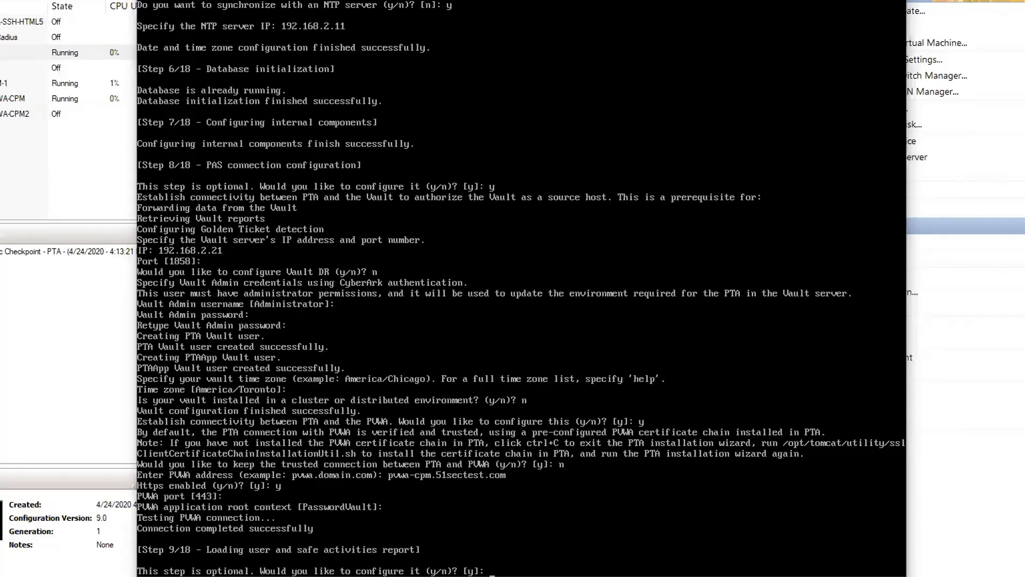
pyautogui.write('n')
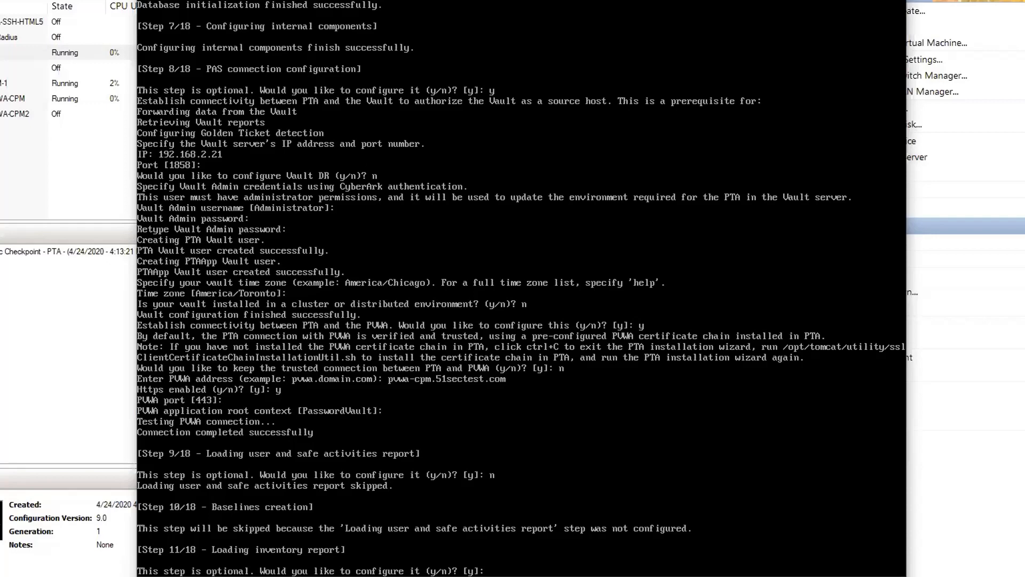
# Step: Answer the PTA wizard: no inventory, All authorized source hosts, then confirm initialization with y
pyautogui.write('n')
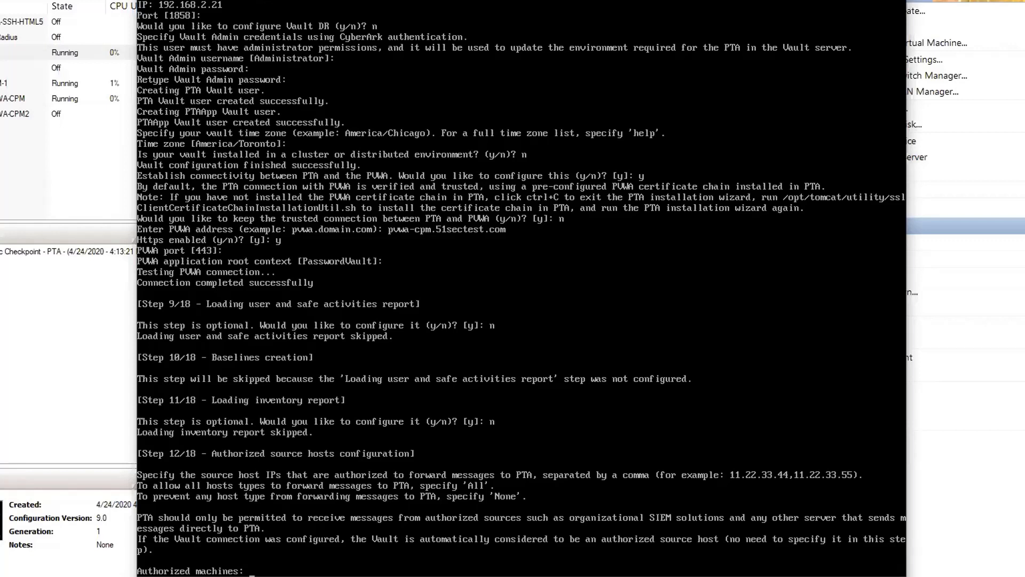
pyautogui.write('All')
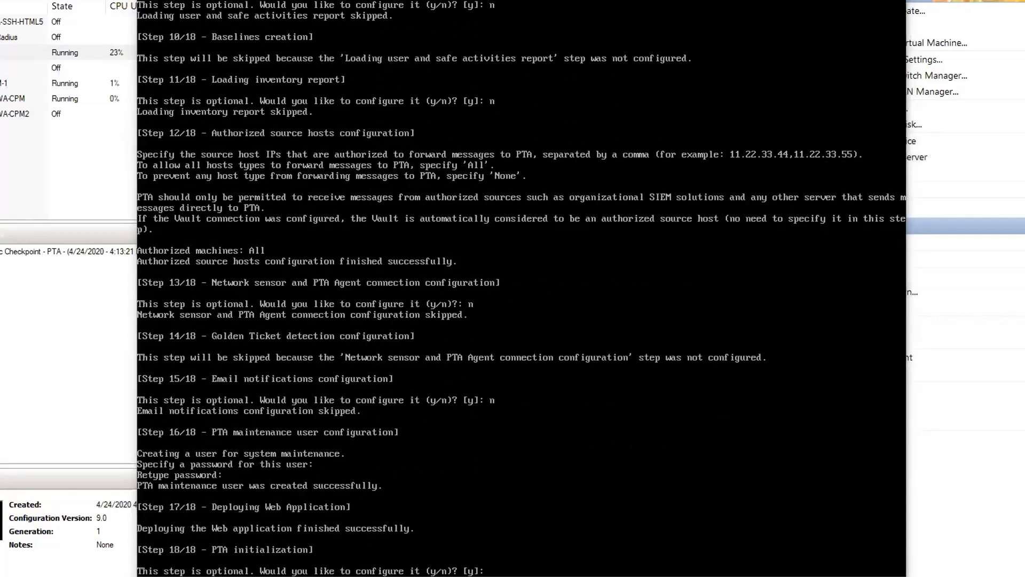
pyautogui.write('y')
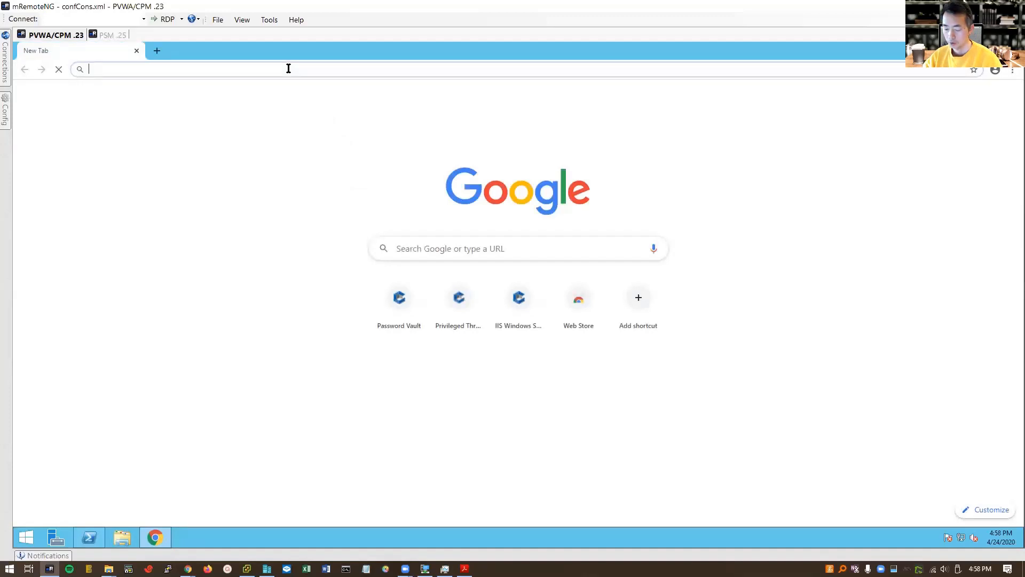
pyautogui.write('https://pvwa-cpm.51sectest.com/passwordvault')
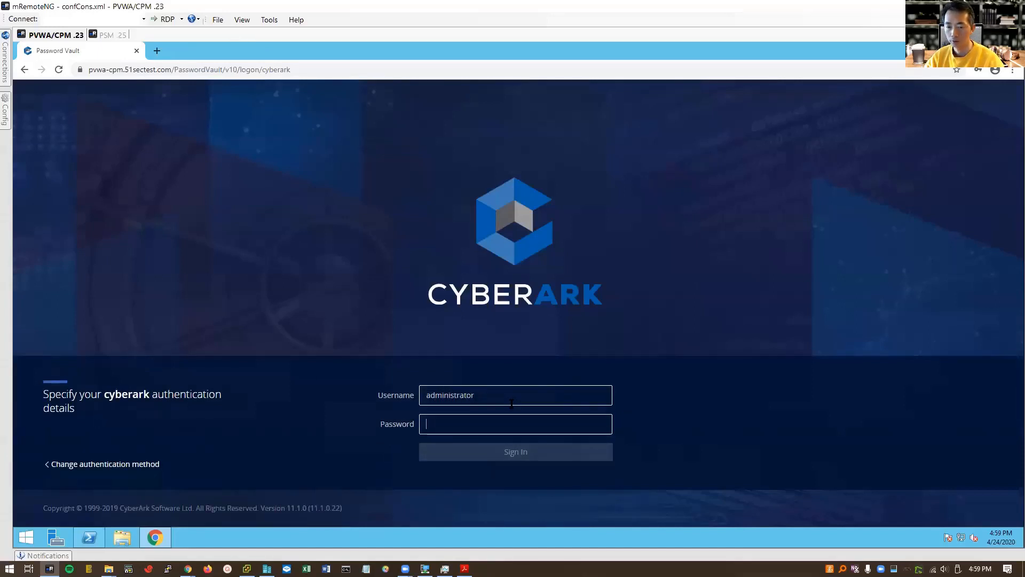
pyautogui.click(515, 451)
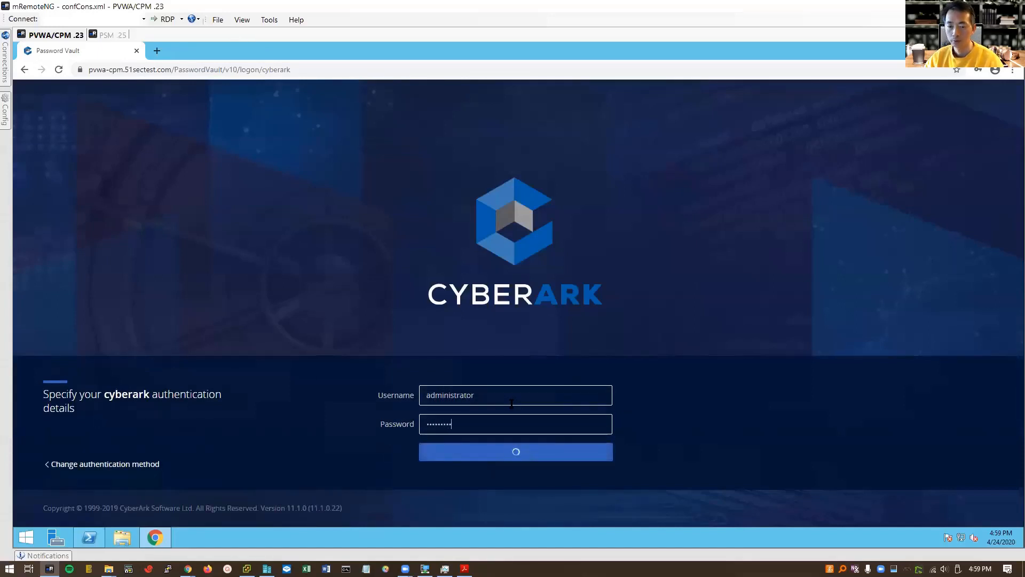
pyautogui.click(515, 451)
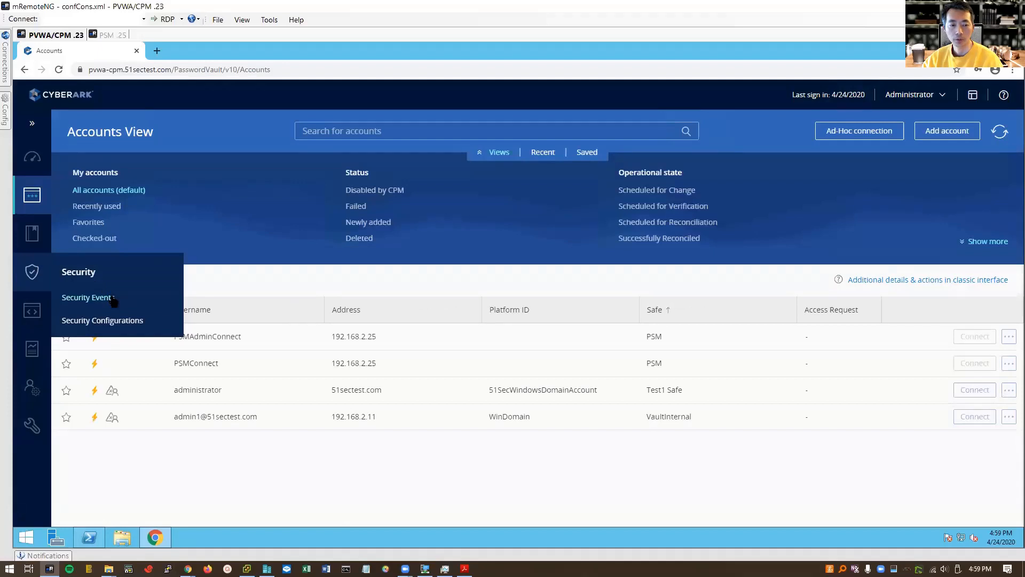
pyautogui.moveTo(128, 325)
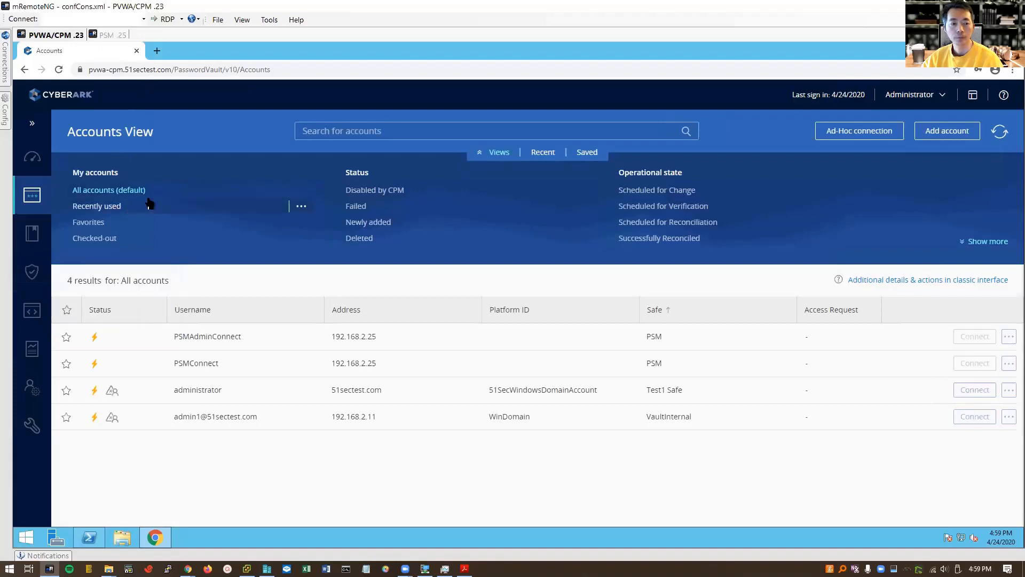
# Step: Open a second blank browser tab beside the PVWA Accounts tab
pyautogui.click(156, 50)
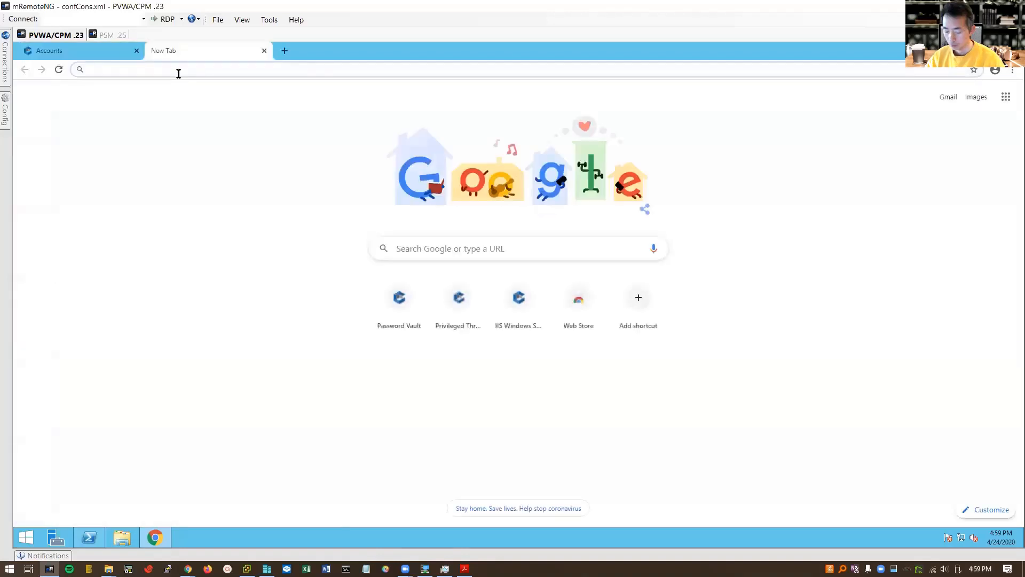
# Step: Sign in to the PTA console at 192.168.2.28 as Administrator
pyautogui.write('https://pvwa-cpm.51sectest.com/passwordvault')
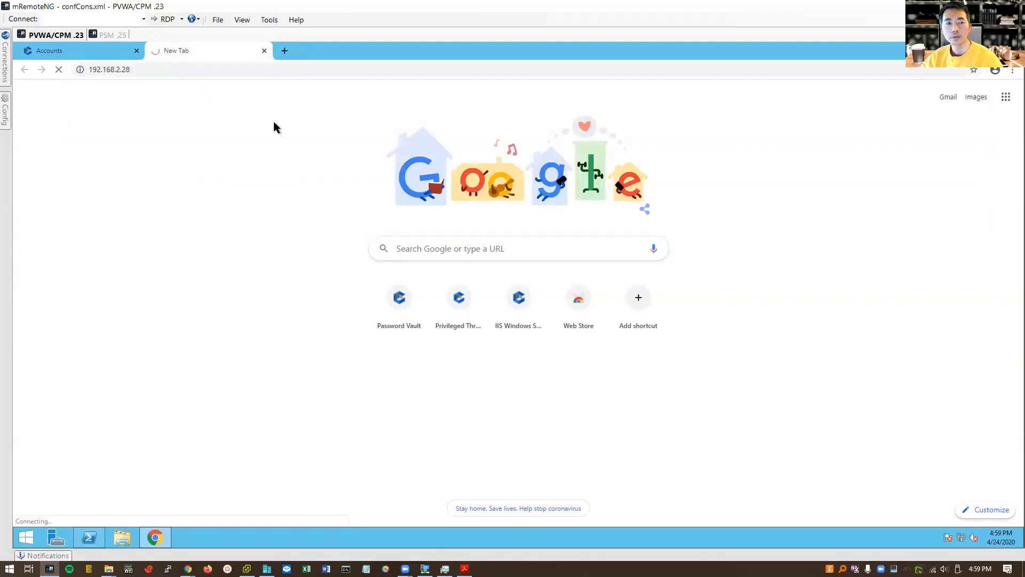
pyautogui.click(458, 297)
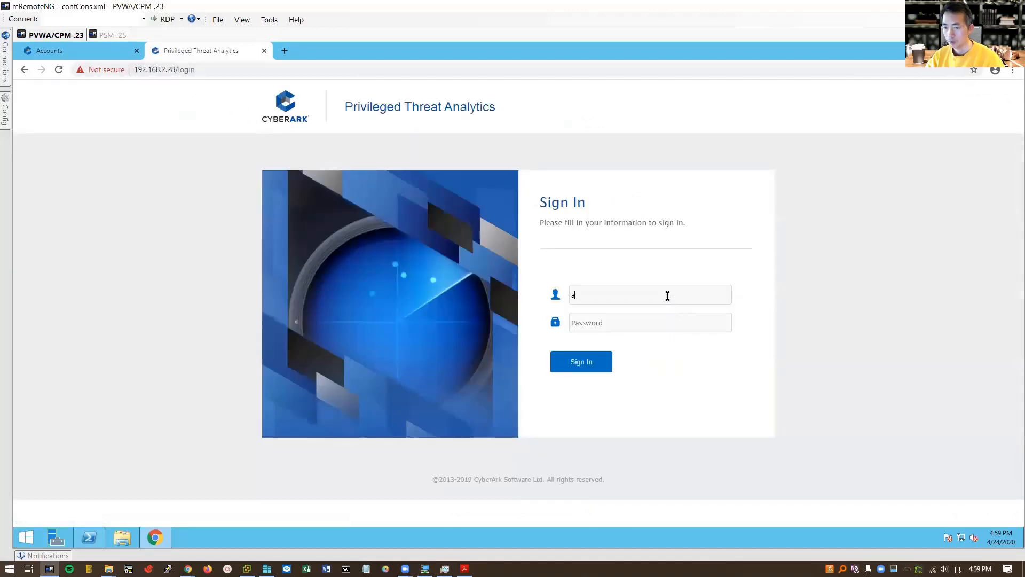
pyautogui.write('dministrator')
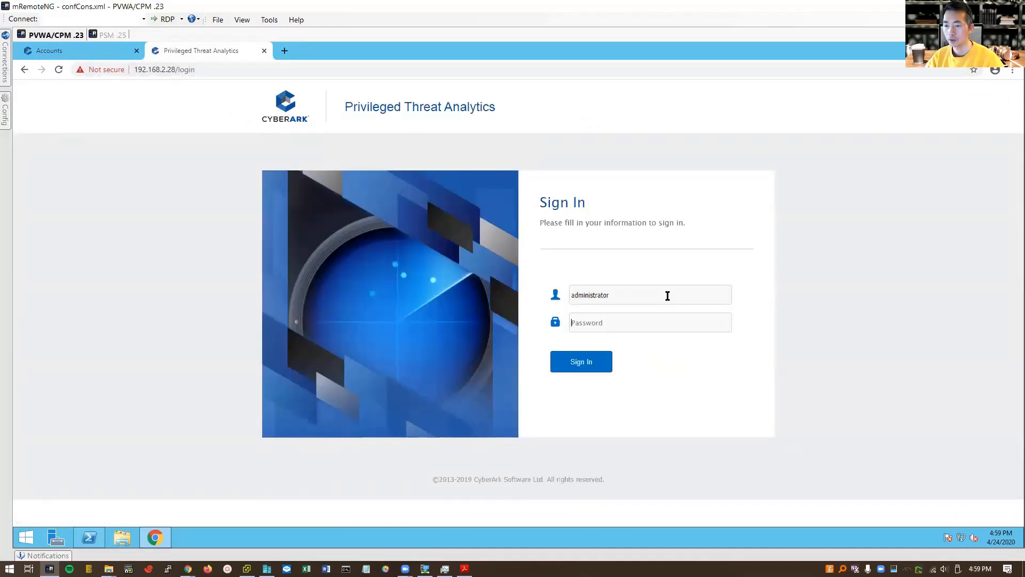
pyautogui.write('Administrator')
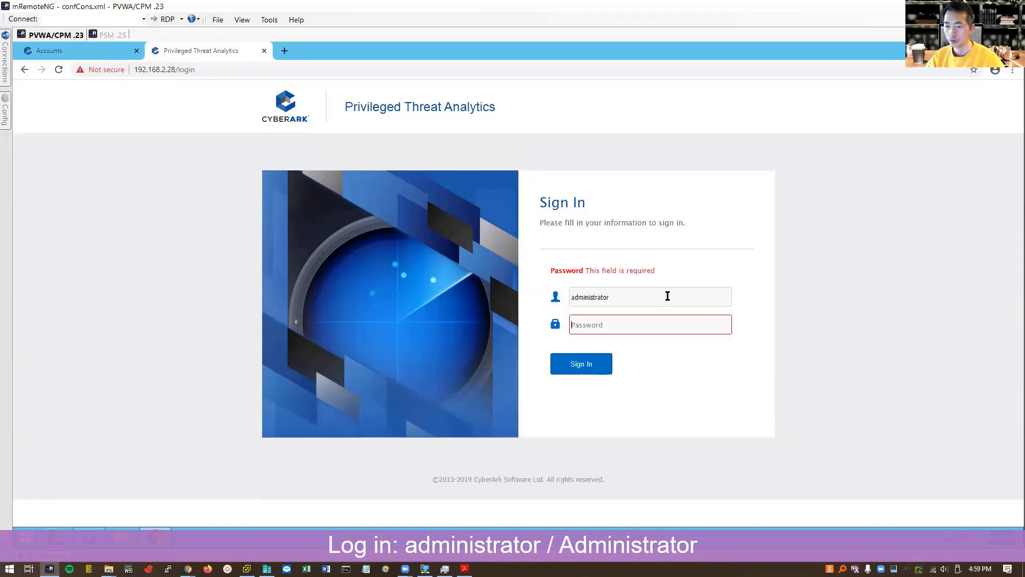
pyautogui.write('A')
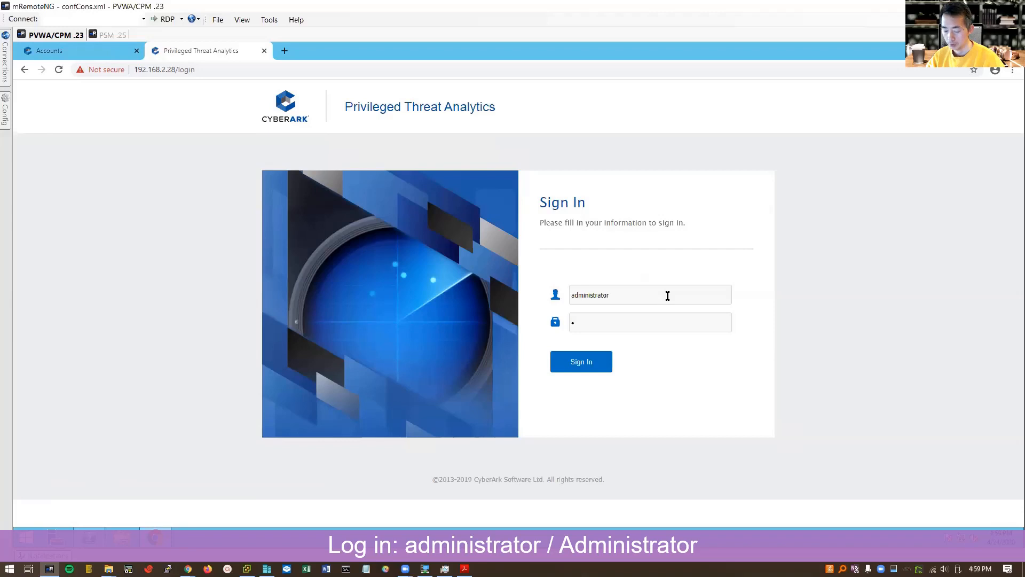
pyautogui.write('Administrator')
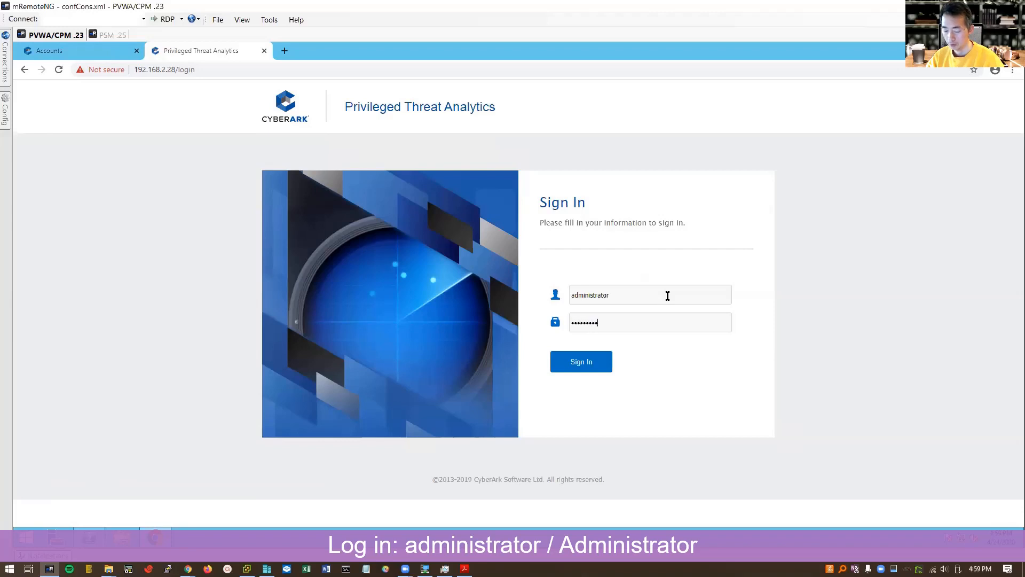
pyautogui.click(580, 361)
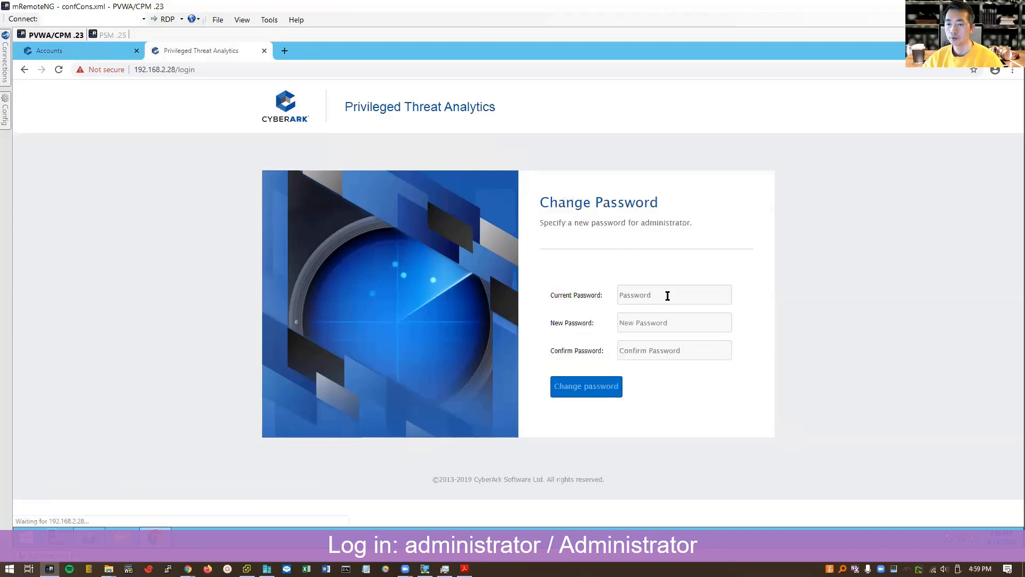
# Step: Submit the forced password change with the current and new administrator passwords
pyautogui.click(674, 295)
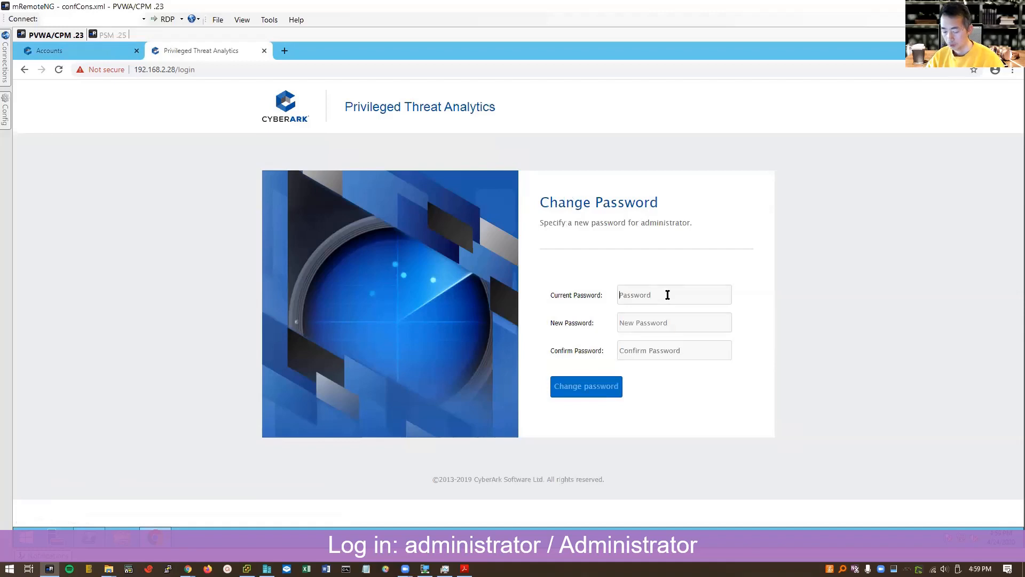
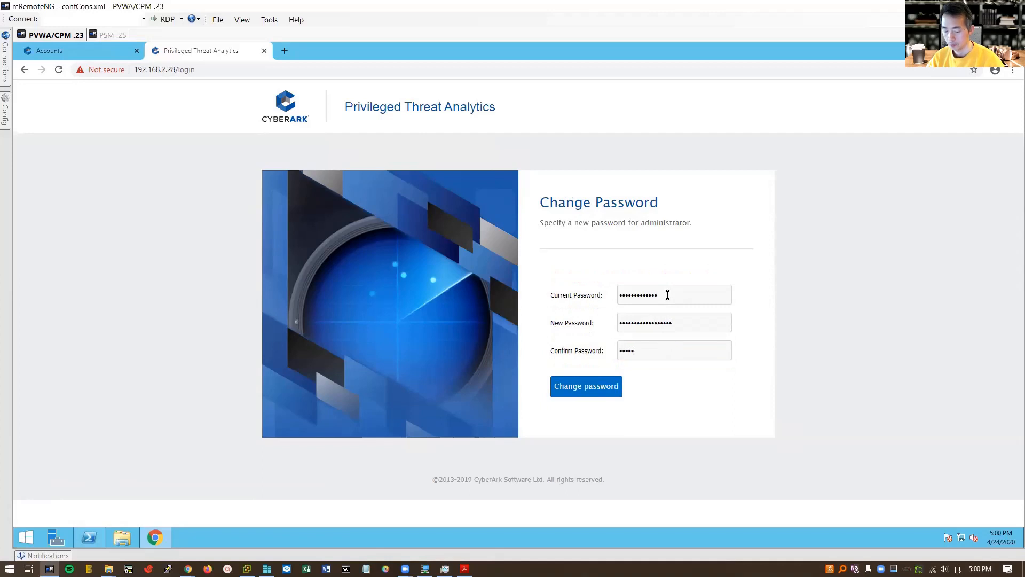
pyautogui.click(585, 385)
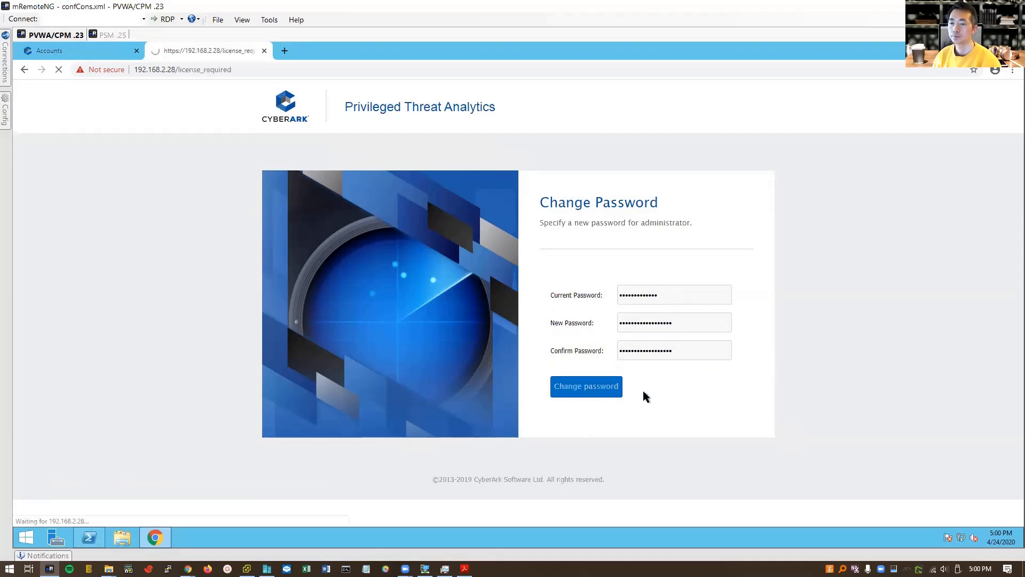
# Step: Upload license.xml from \\192.168.2.11\c so the PTA license is accepted
pyautogui.click(585, 386)
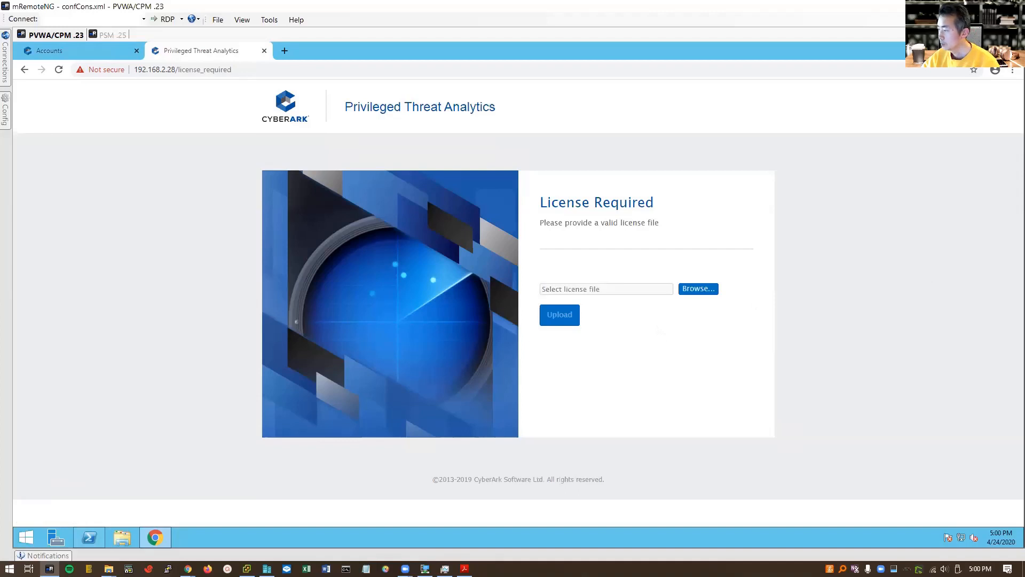
pyautogui.click(697, 289)
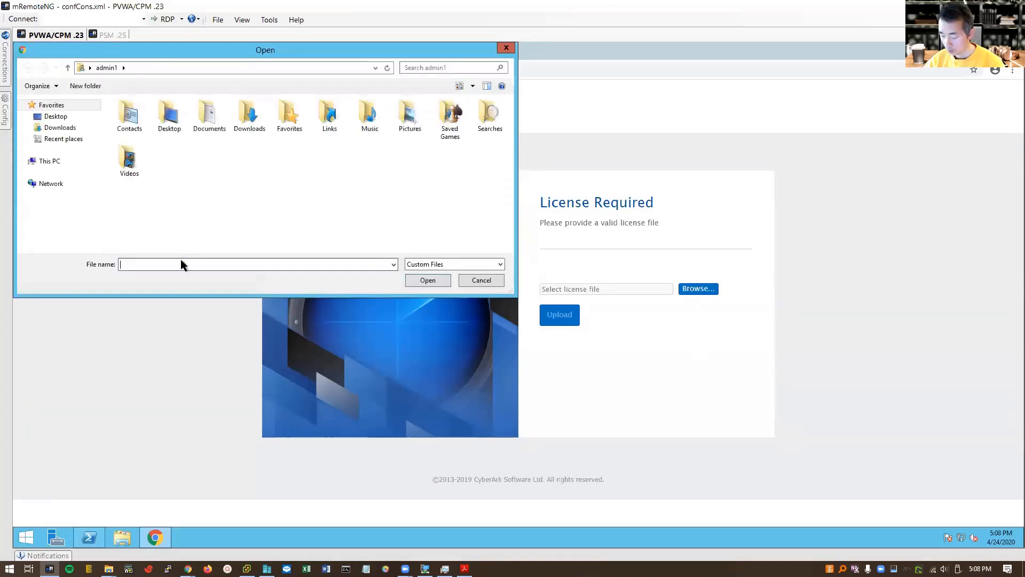
pyautogui.write('\\\\192.168.2.11\\c')
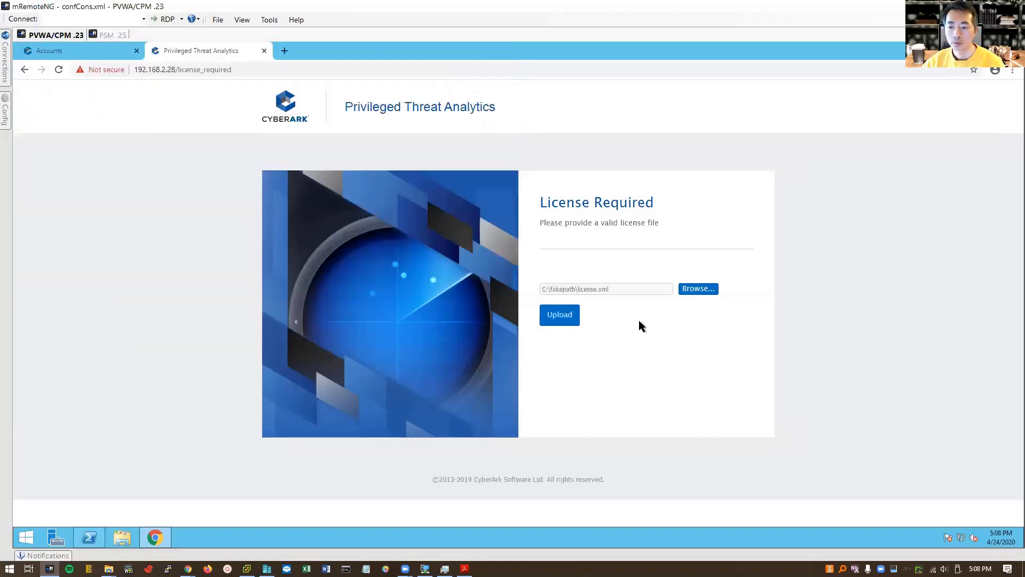
pyautogui.click(558, 314)
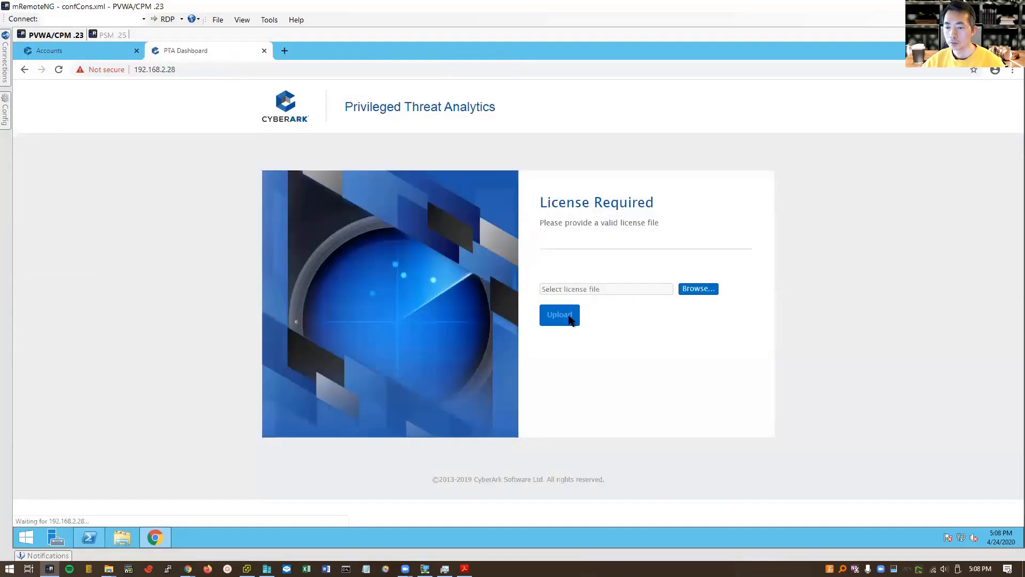
pyautogui.click(559, 314)
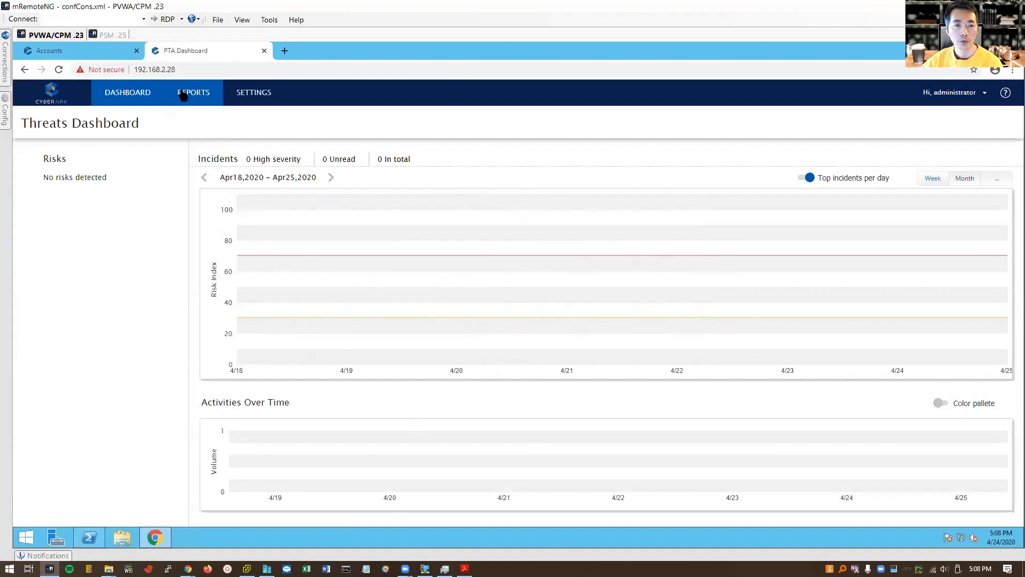
# Step: Go to Settings and show AD Connectivity for Global Catalog 192.168.2.11 on port 3268
pyautogui.click(194, 91)
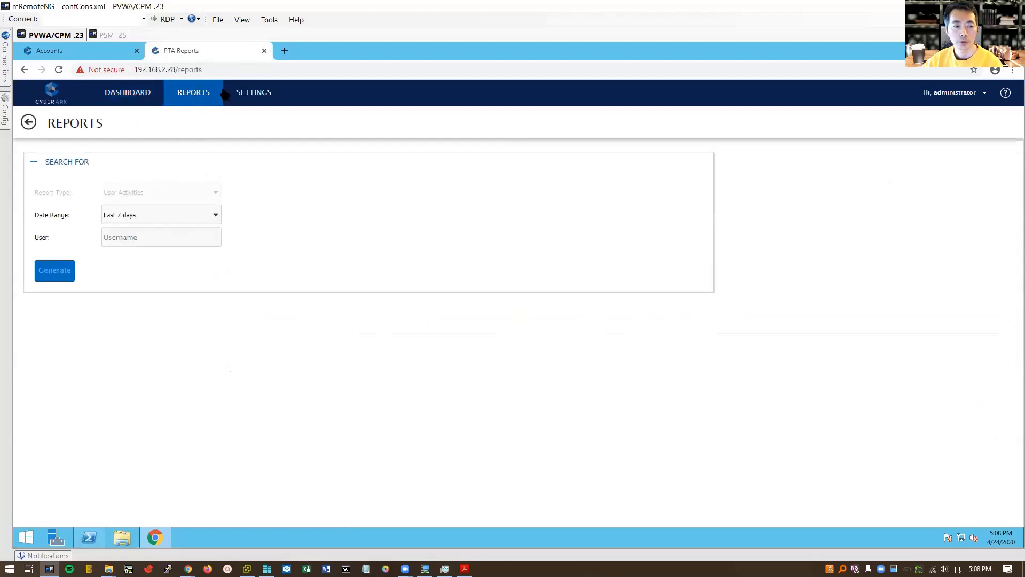
pyautogui.click(254, 91)
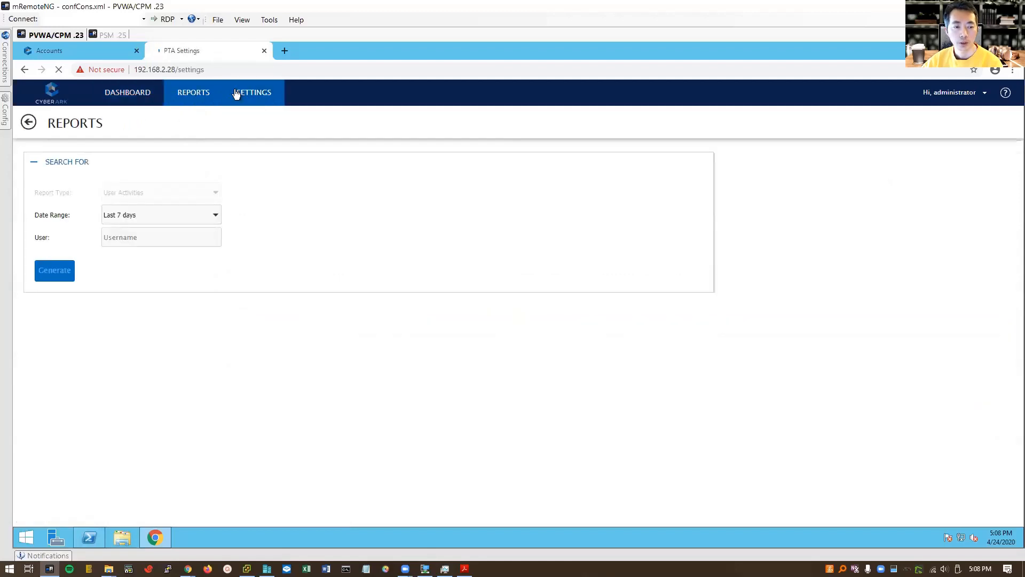
pyautogui.click(254, 92)
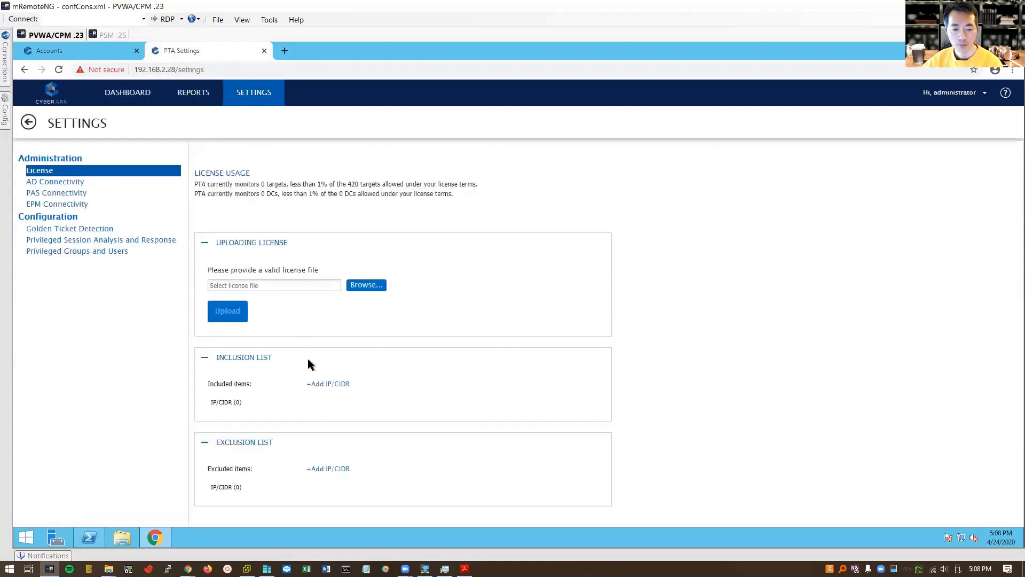
pyautogui.click(54, 182)
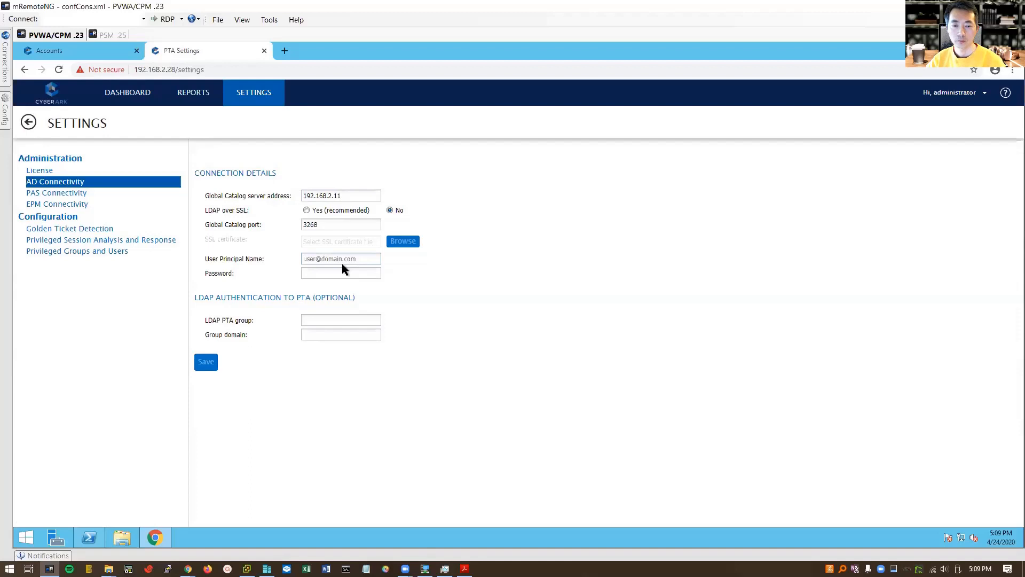
# Step: Save the AD connection with the domain administrator password, then view PAS Connectivity and session analysis rules
pyautogui.write('••••••••')
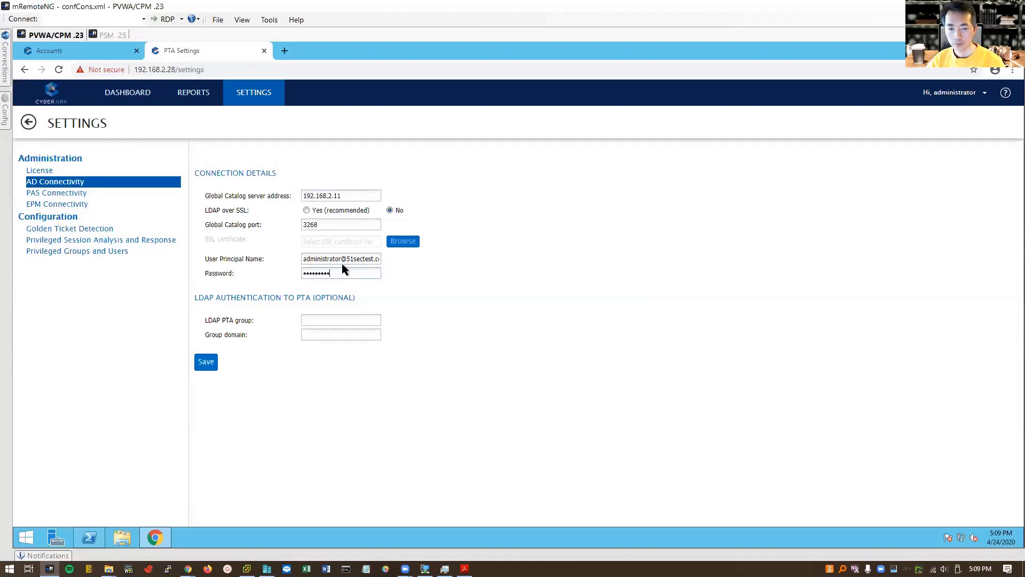
pyautogui.click(205, 362)
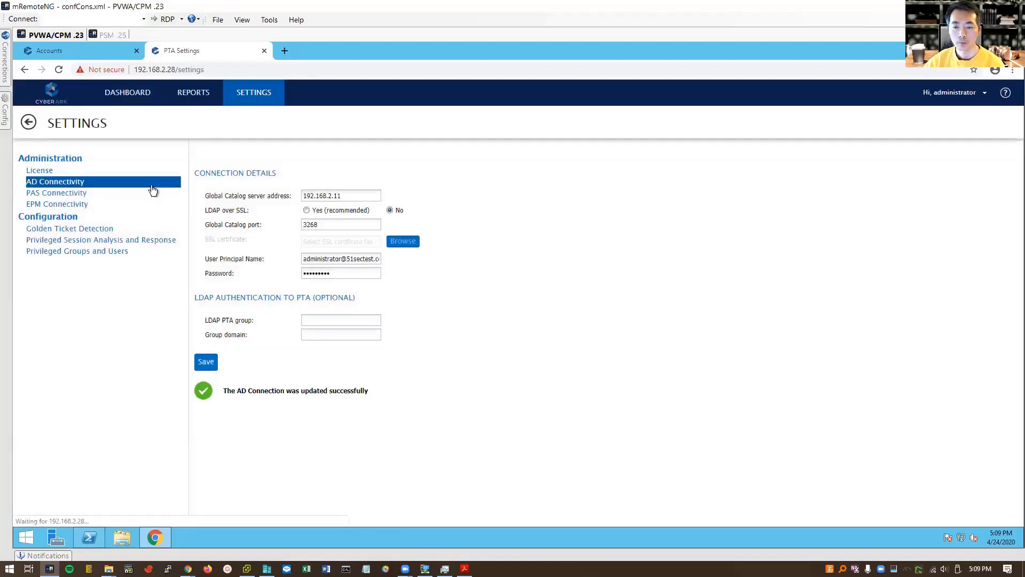
pyautogui.click(56, 192)
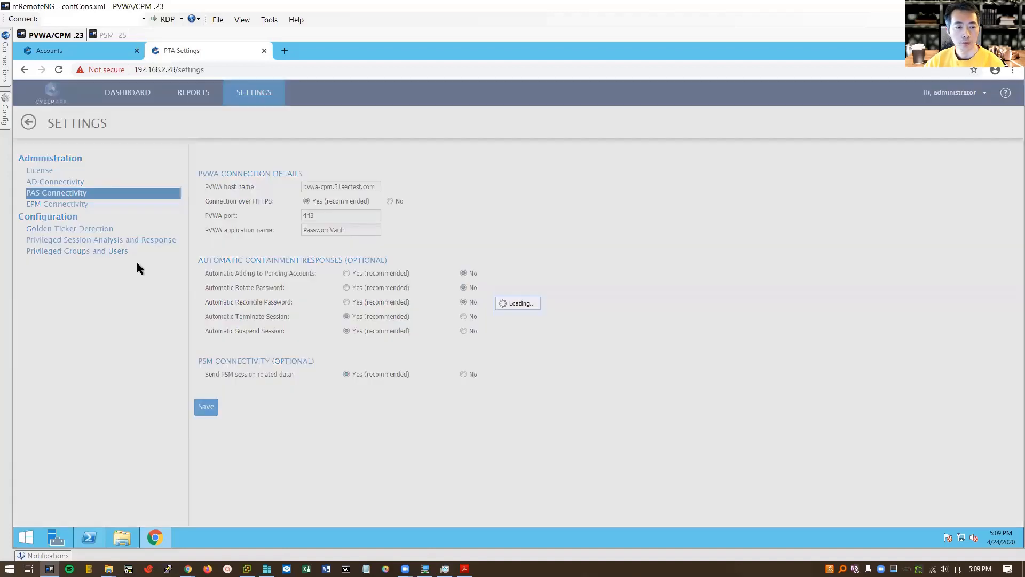
pyautogui.moveTo(109, 238)
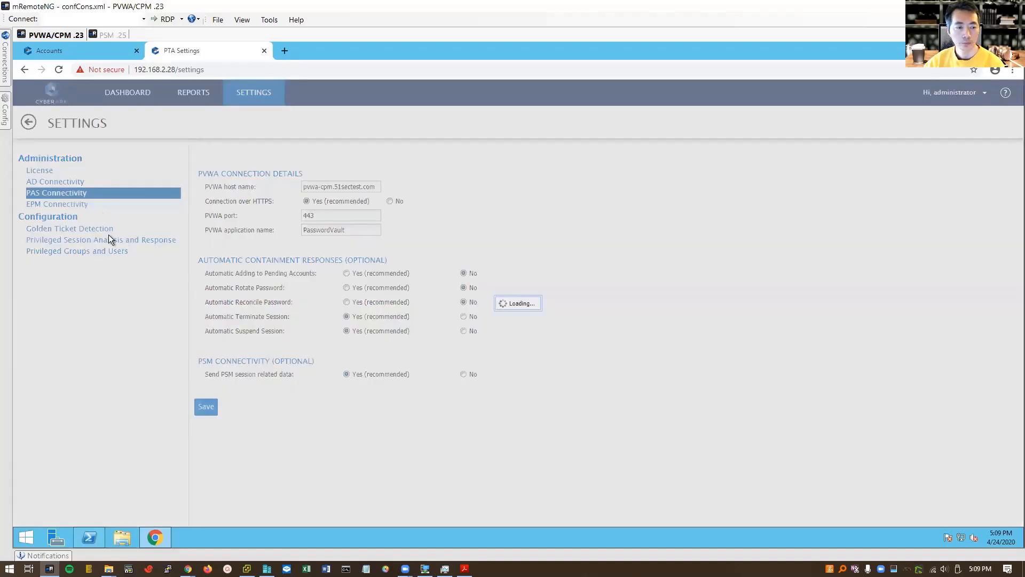
pyautogui.click(101, 240)
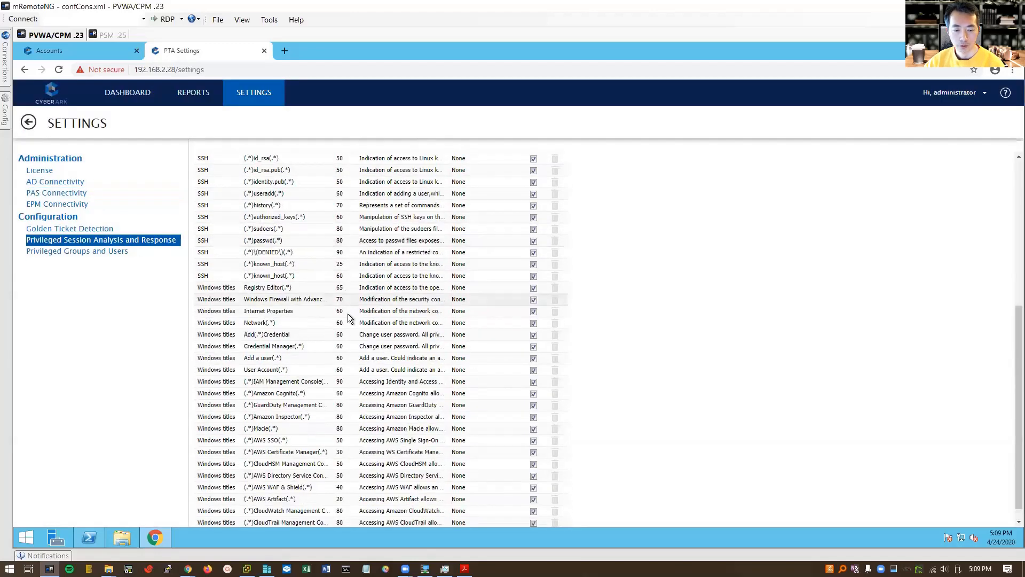
# Step: Scroll through the Privileged Session Analysis rules and return to Privileged Groups and Users
pyautogui.click(77, 250)
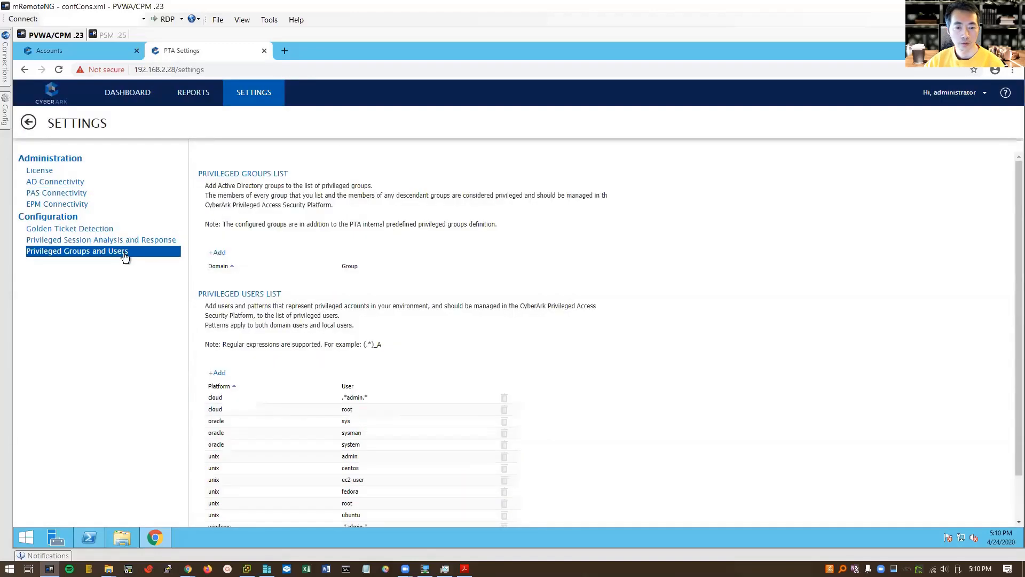
pyautogui.click(101, 239)
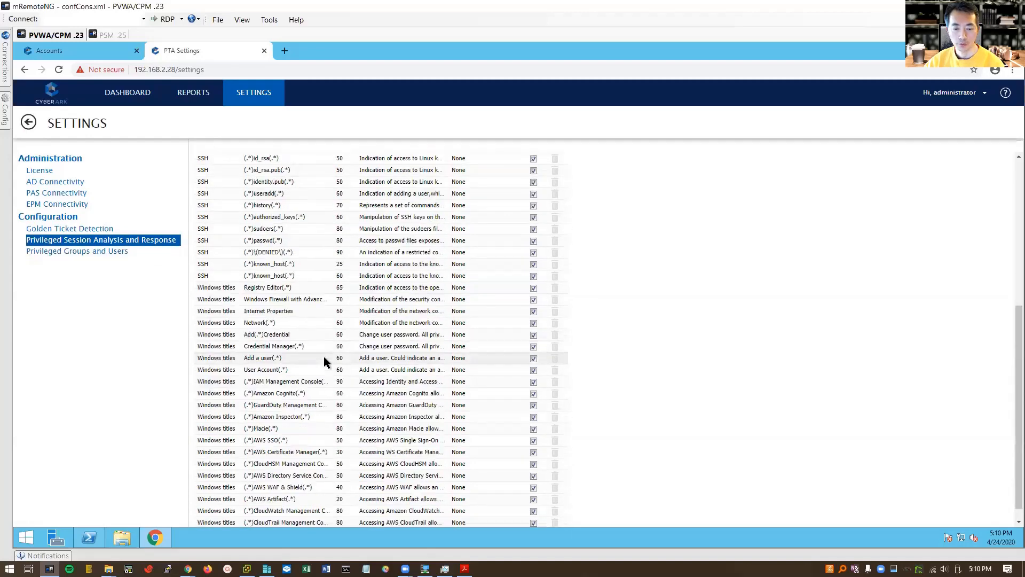
pyautogui.scroll(-3)
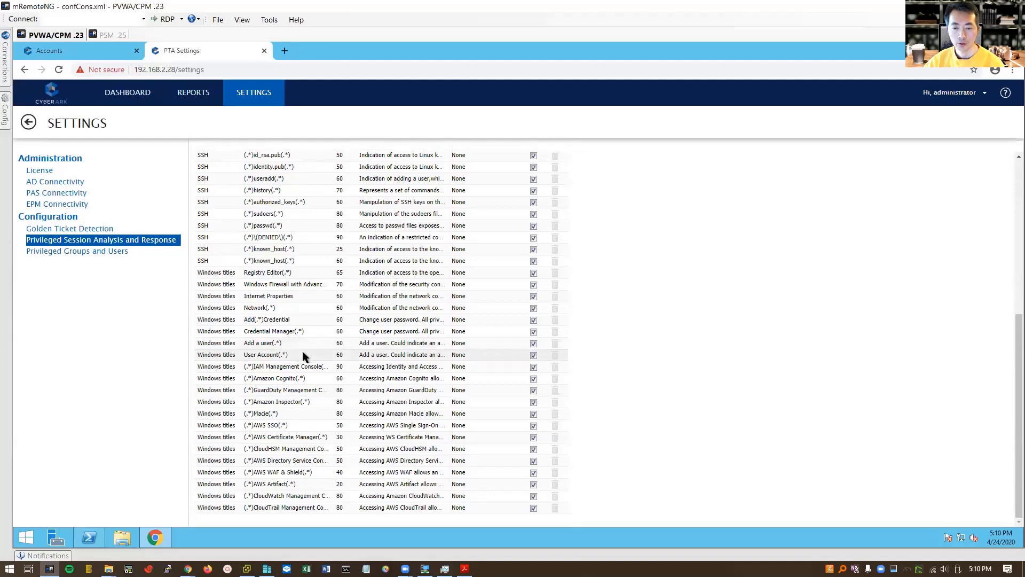
pyautogui.scroll(3)
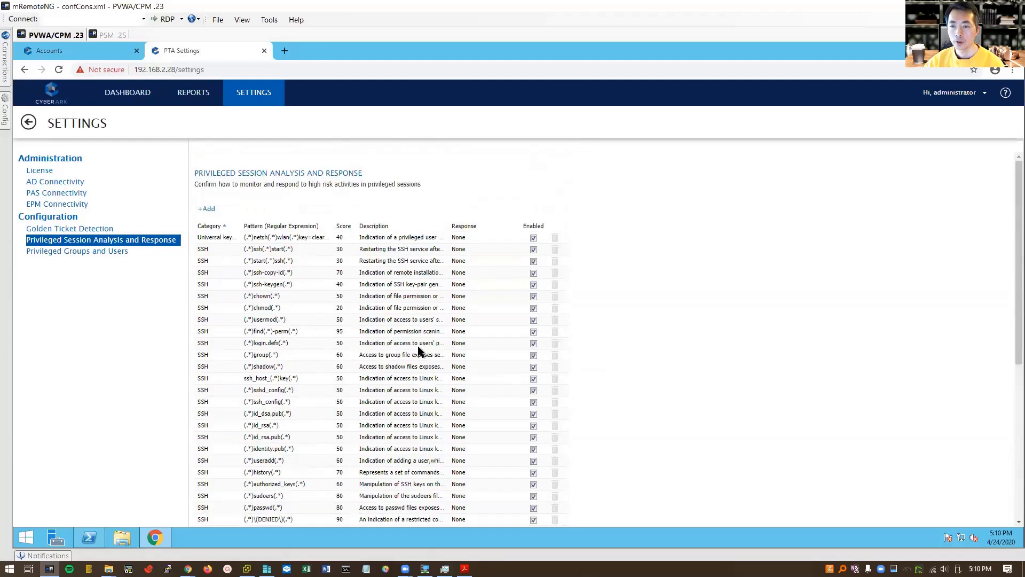
pyautogui.scroll(-3)
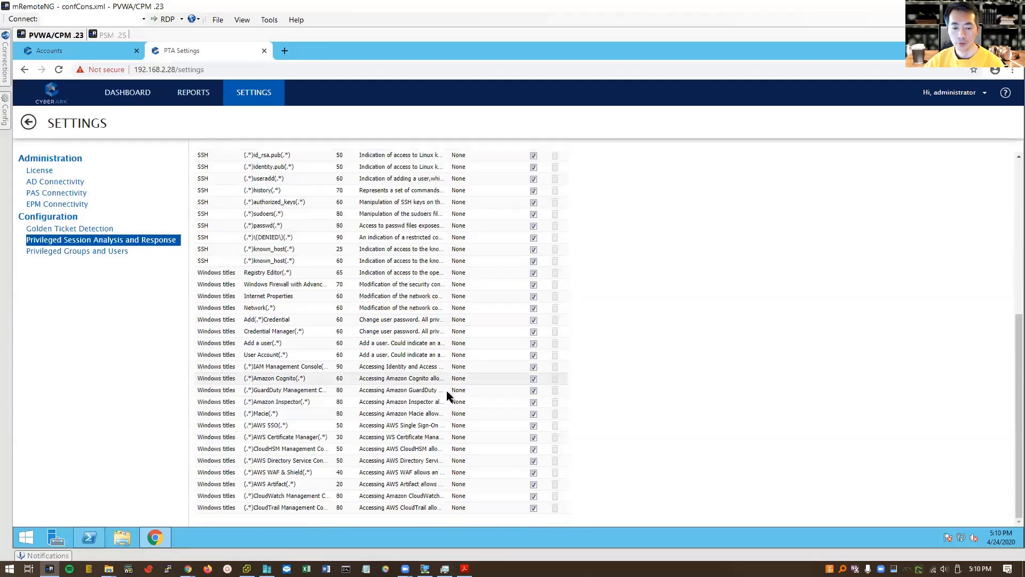
pyautogui.moveTo(438, 367)
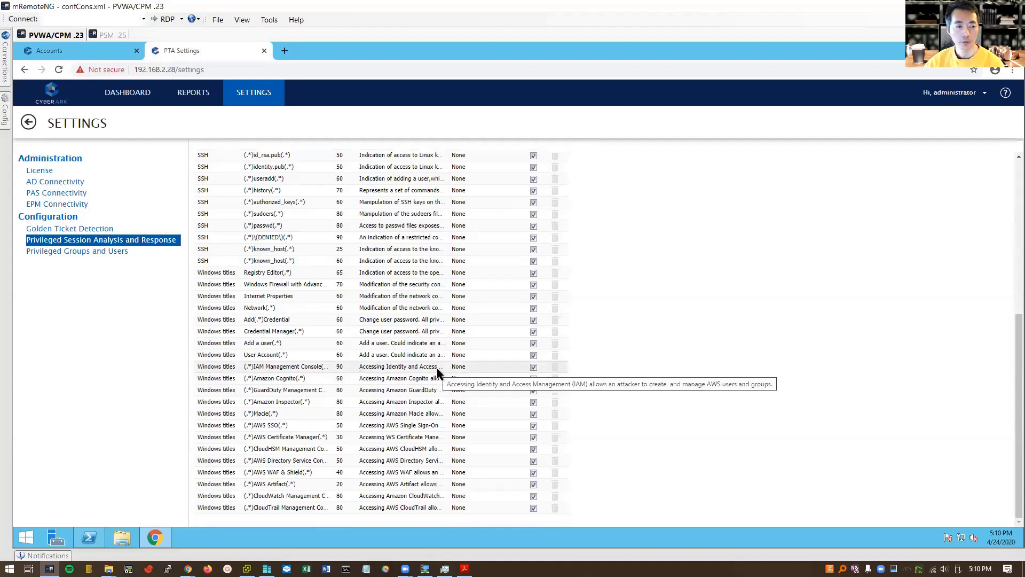
pyautogui.moveTo(473, 374)
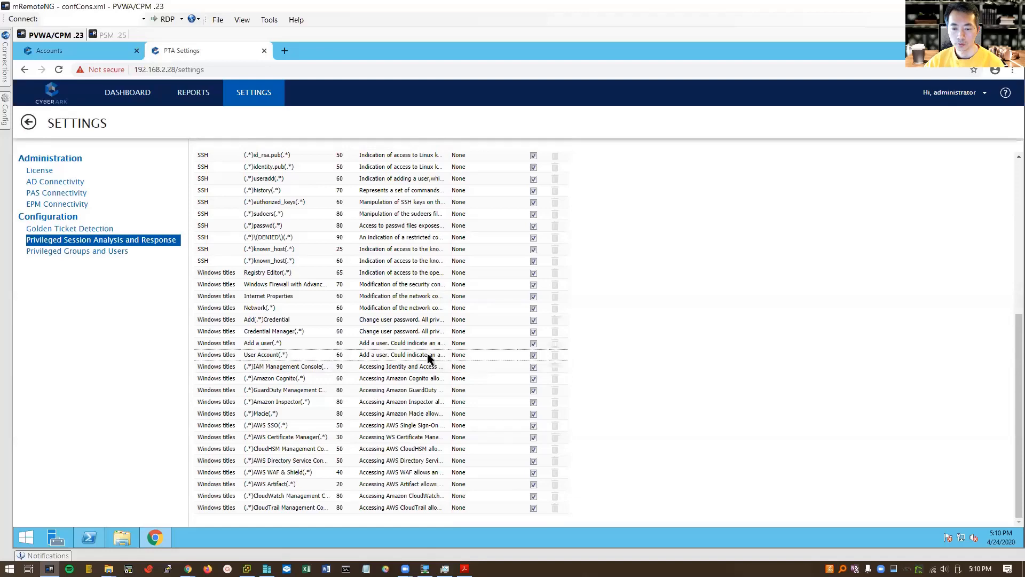
pyautogui.click(77, 250)
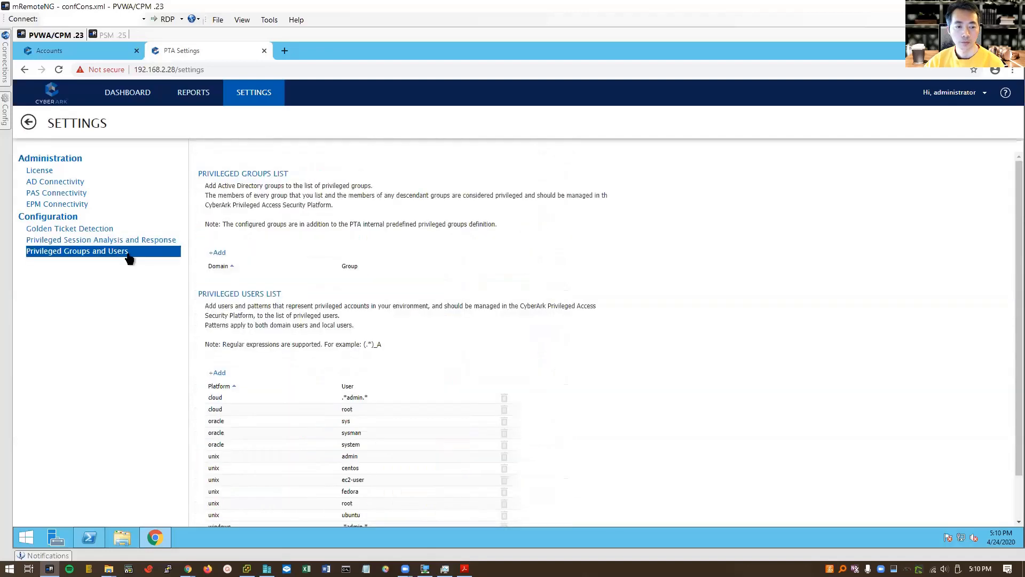
# Step: Review the privileged users list, License and Reports pages, then return to the Threats Dashboard
pyautogui.scroll(-3)
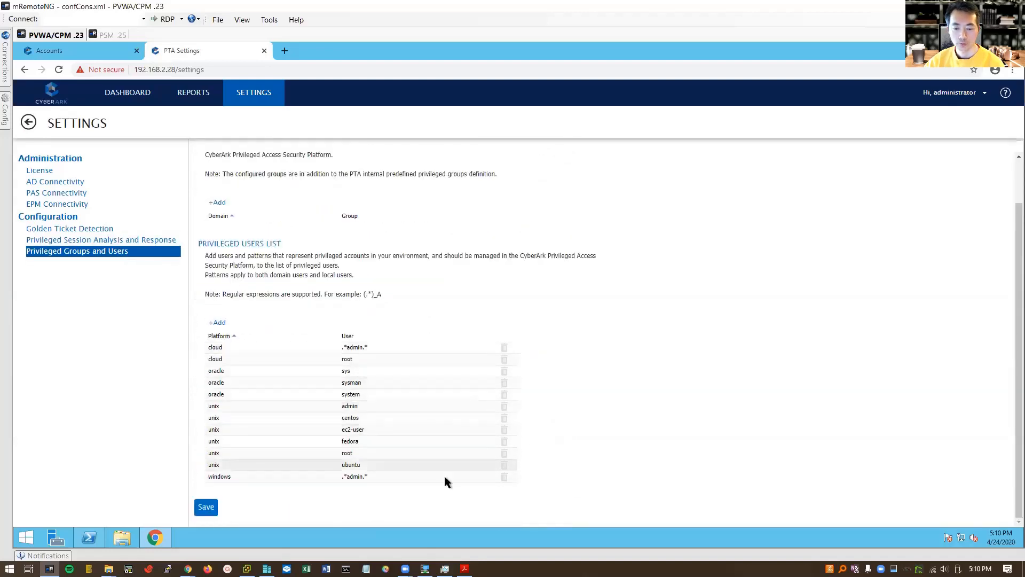
pyautogui.moveTo(401, 469)
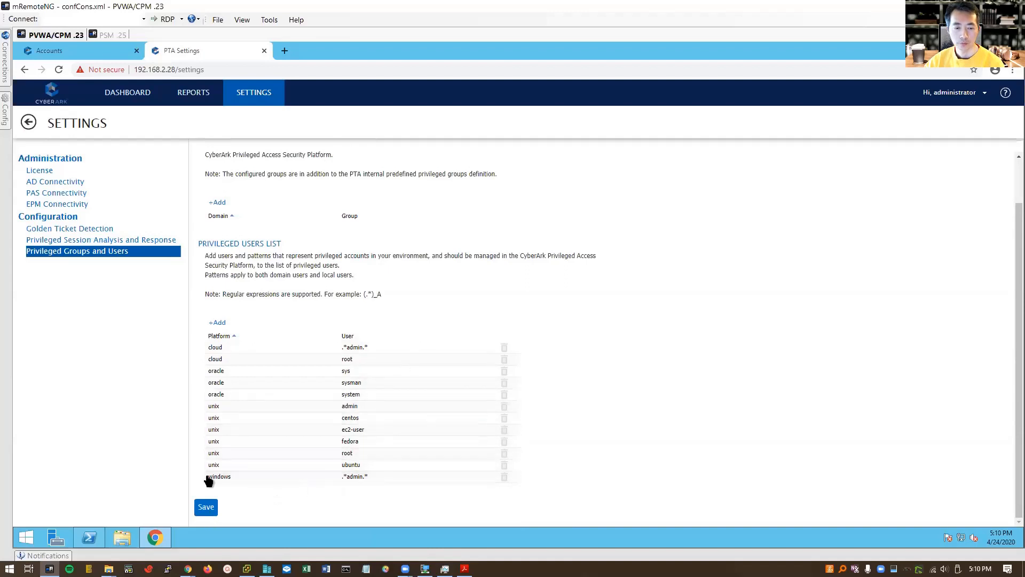
pyautogui.click(39, 170)
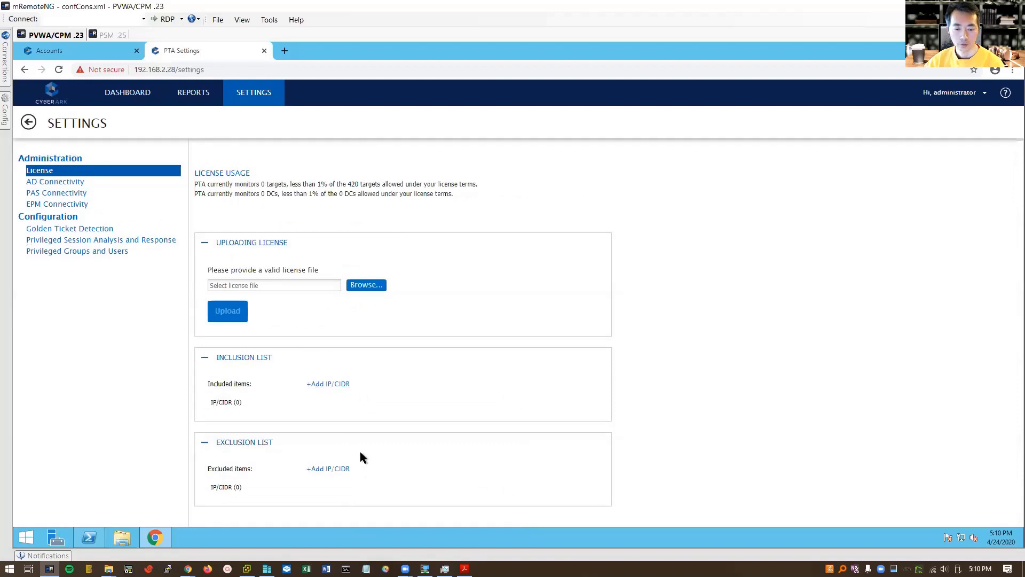
pyautogui.click(193, 92)
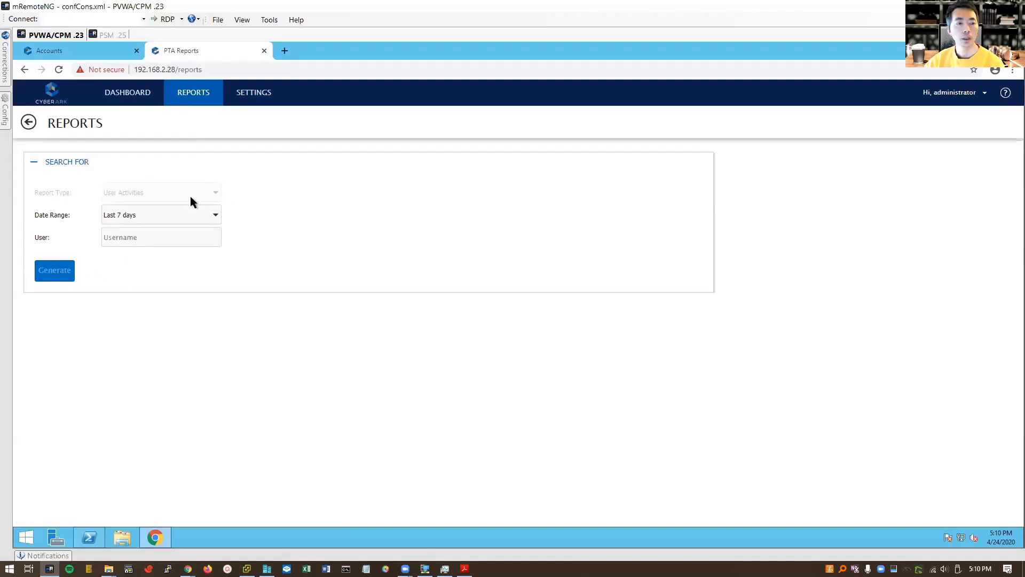
pyautogui.click(127, 91)
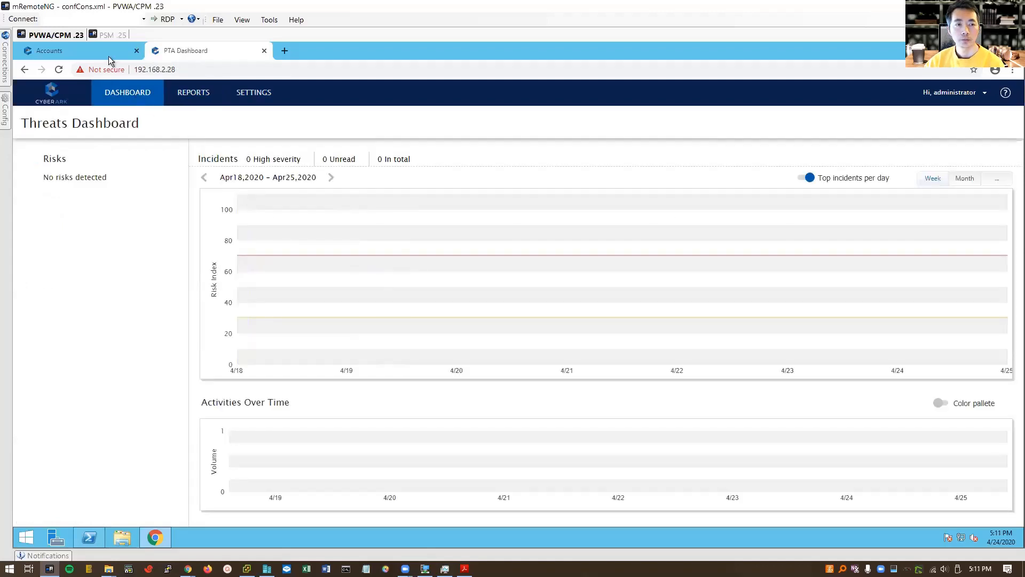
# Step: Switch to the PVWA tab and open Security Configurations showing PTA remediations and session analysis settings
pyautogui.click(49, 50)
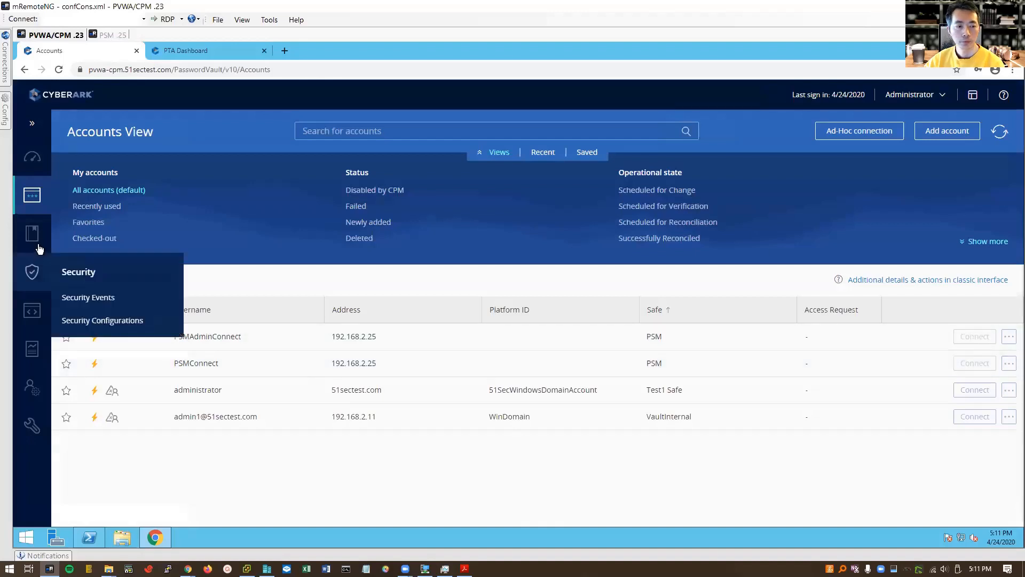
pyautogui.click(102, 319)
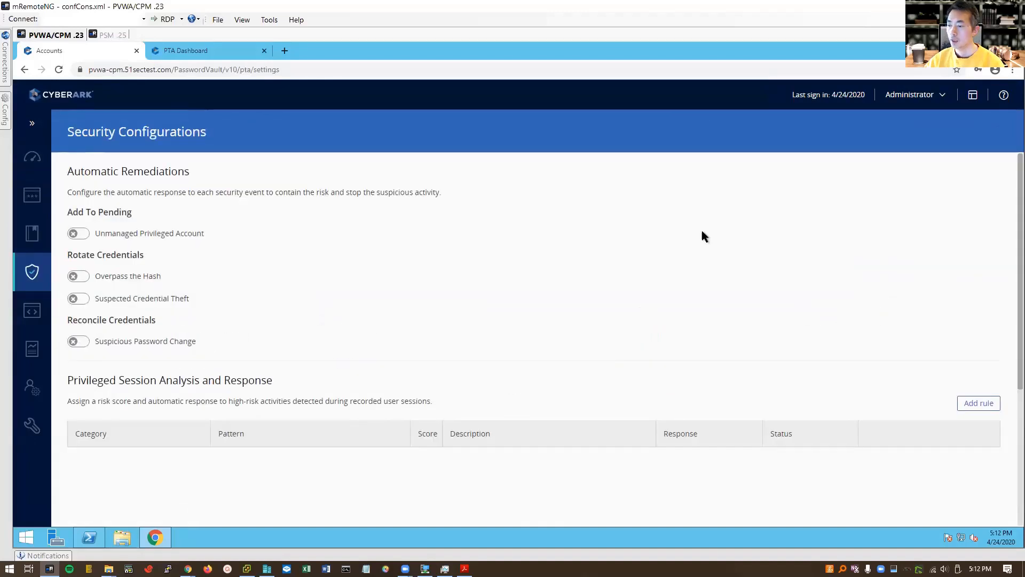
pyautogui.moveTo(709, 261)
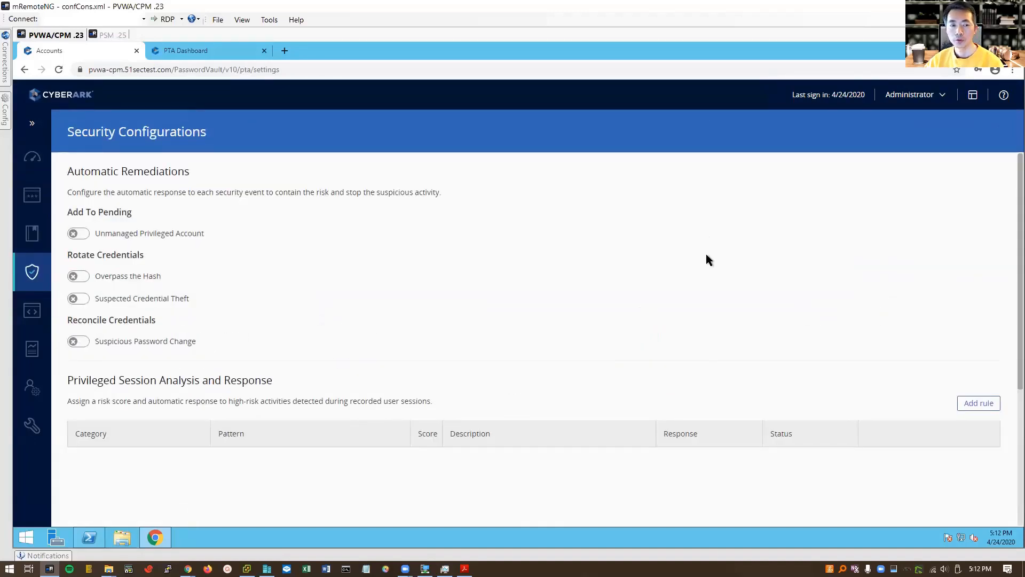
pyautogui.moveTo(908, 261)
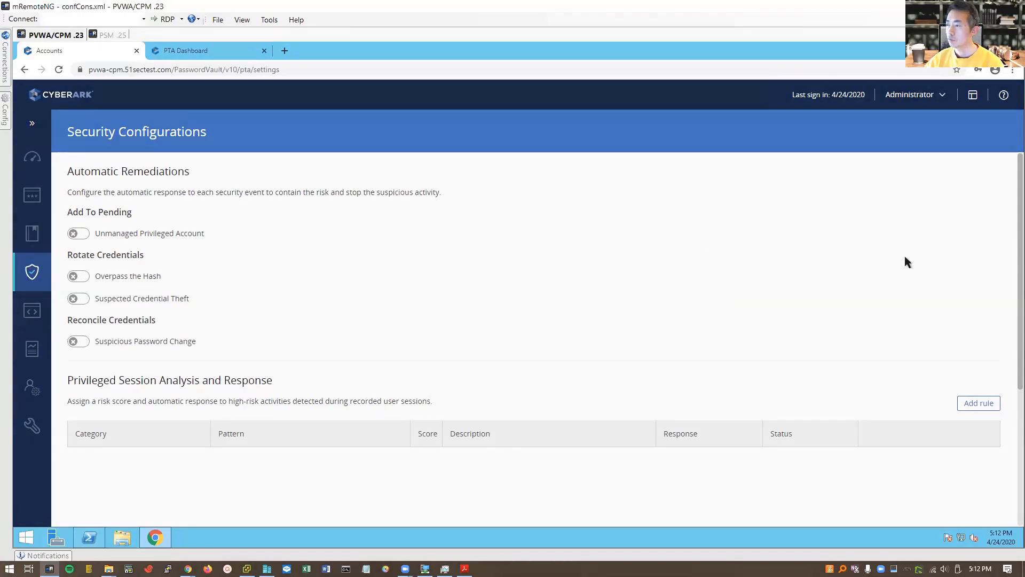